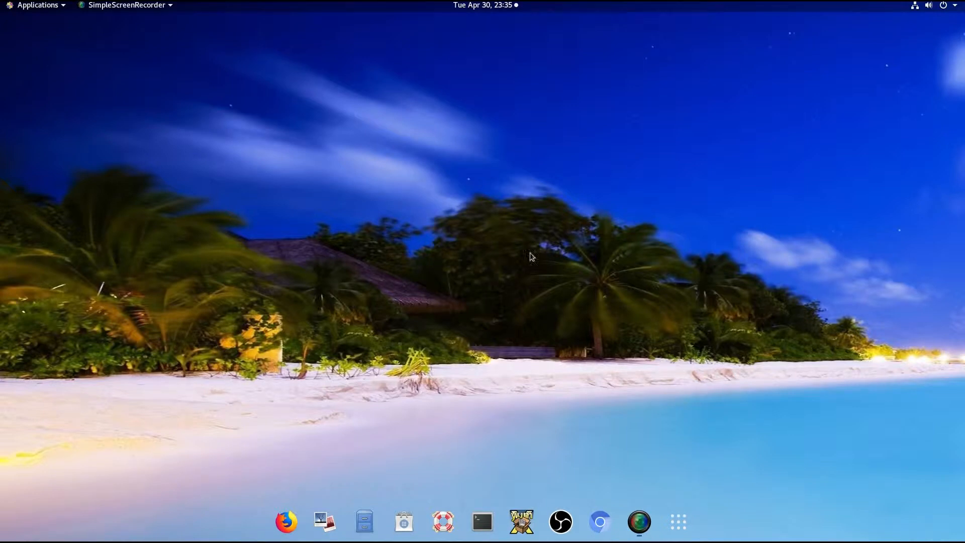
mouse_move(710, 525)
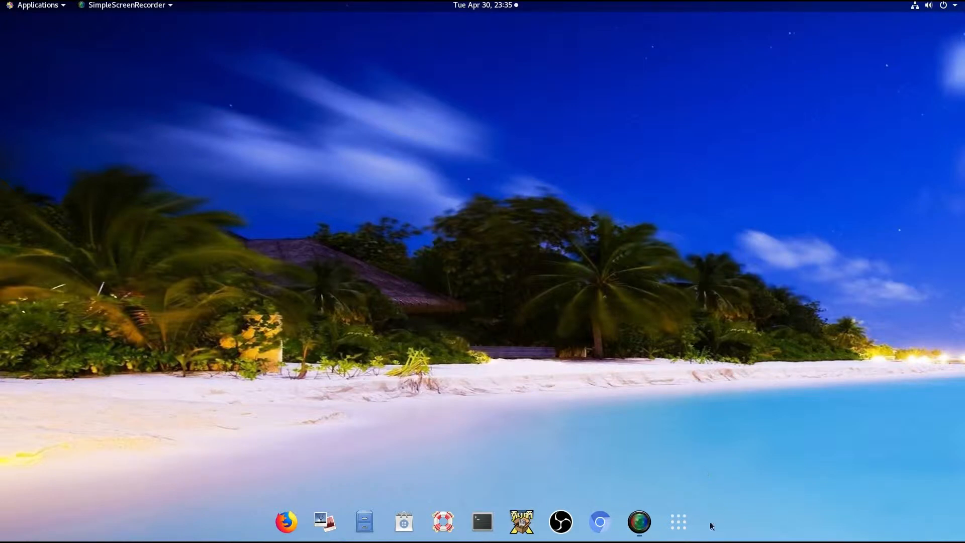
mouse_move(711, 382)
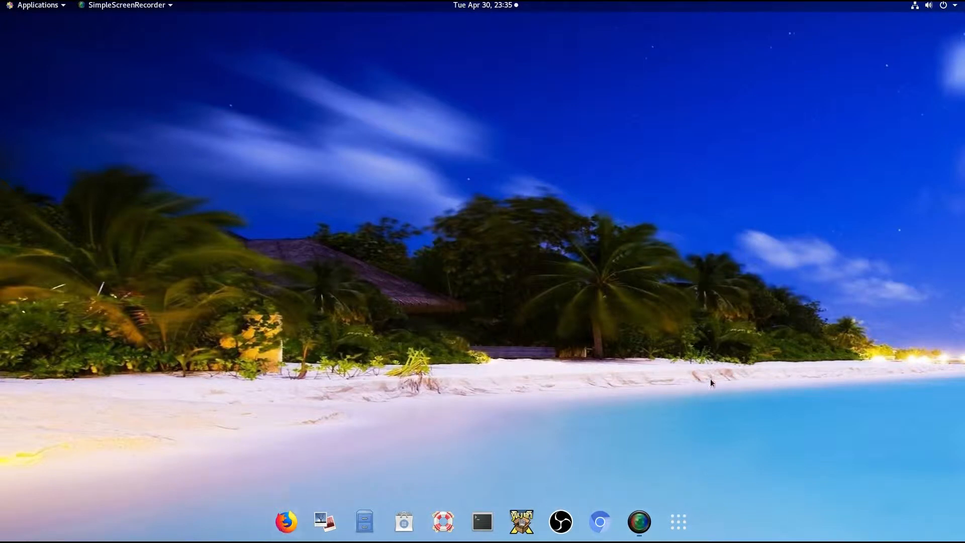
mouse_move(712, 426)
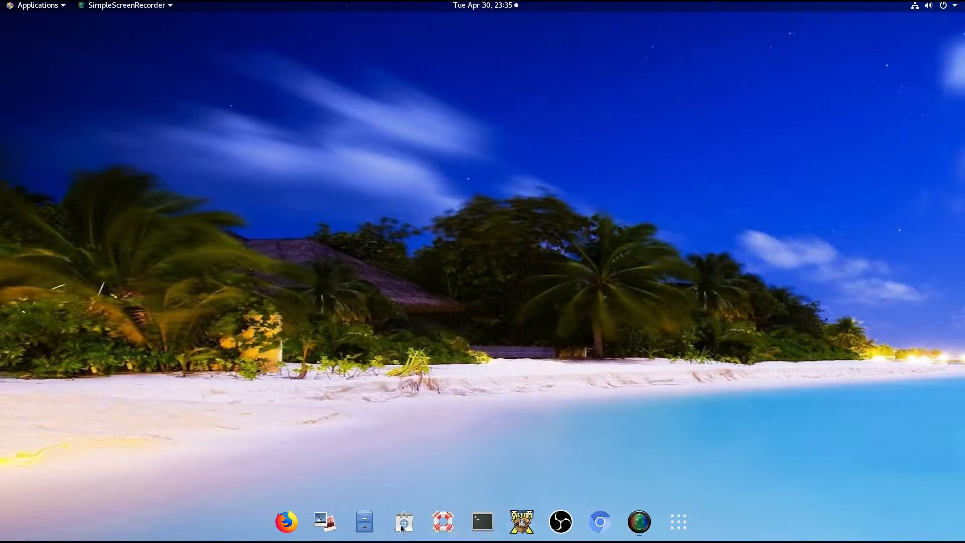
mouse_move(742, 533)
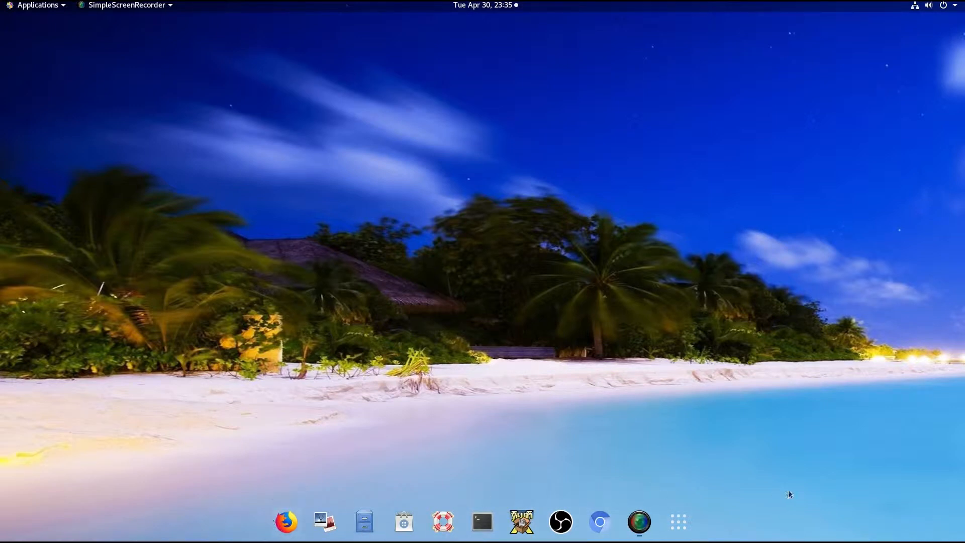
mouse_move(939, 519)
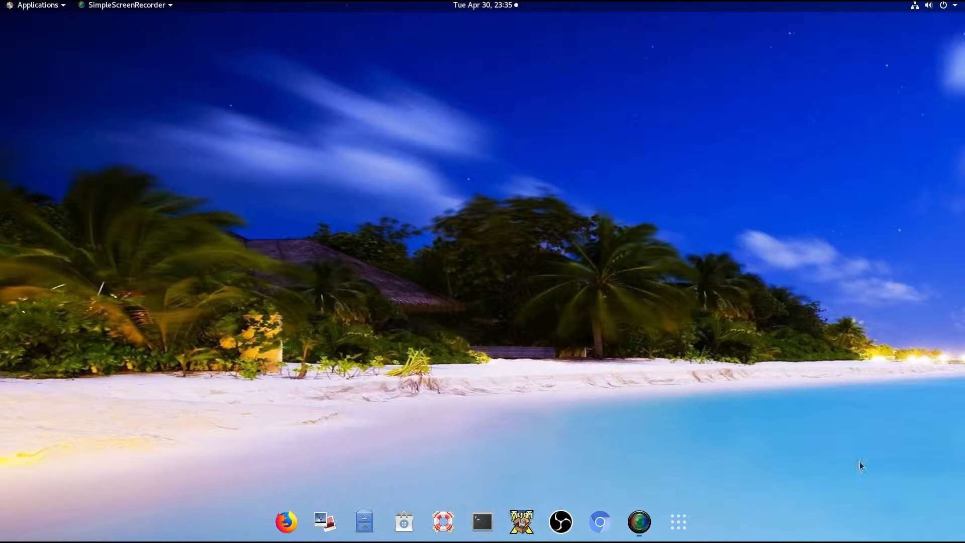
mouse_move(872, 461)
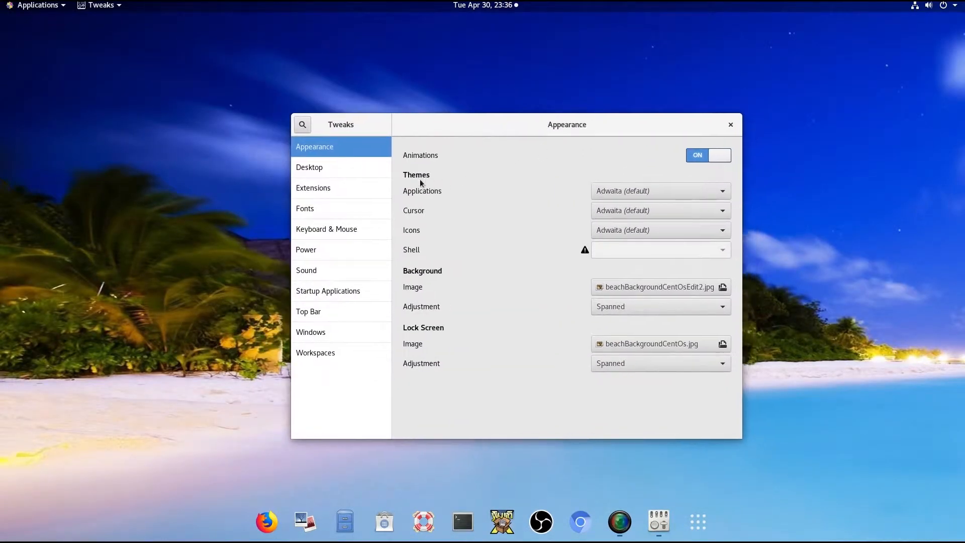
Disable the Dash to dock extension on the Tweaks Extensions page, Window list staying off.
left_click(314, 188)
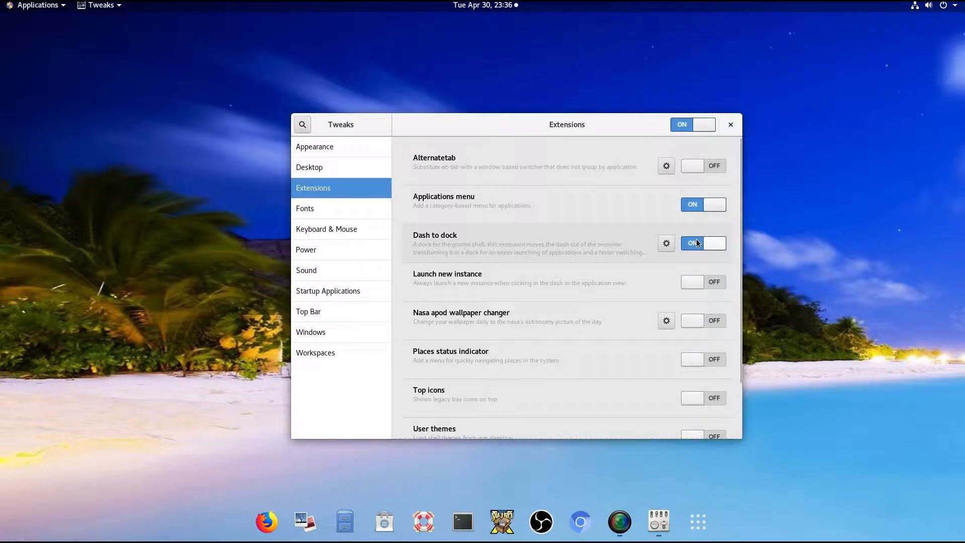
left_click(702, 243)
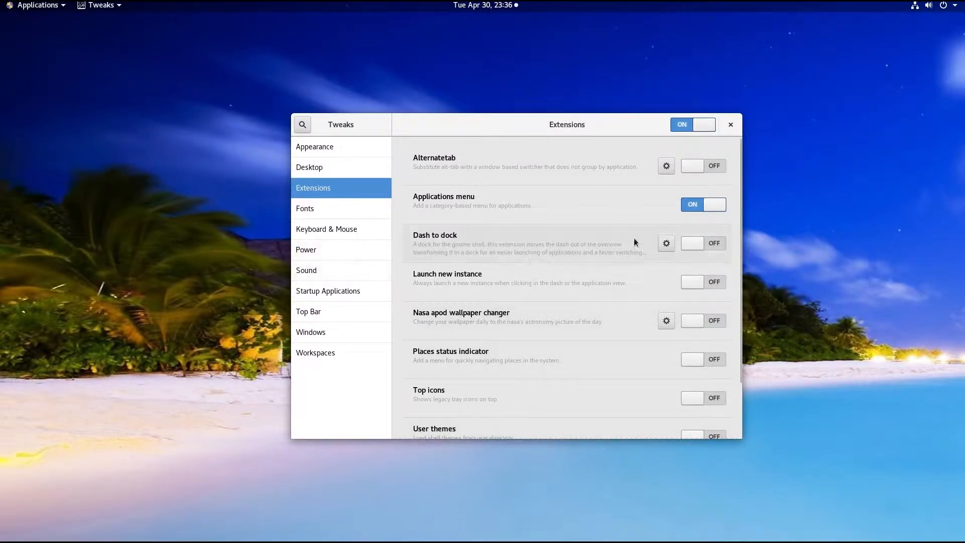
scroll("down", 3)
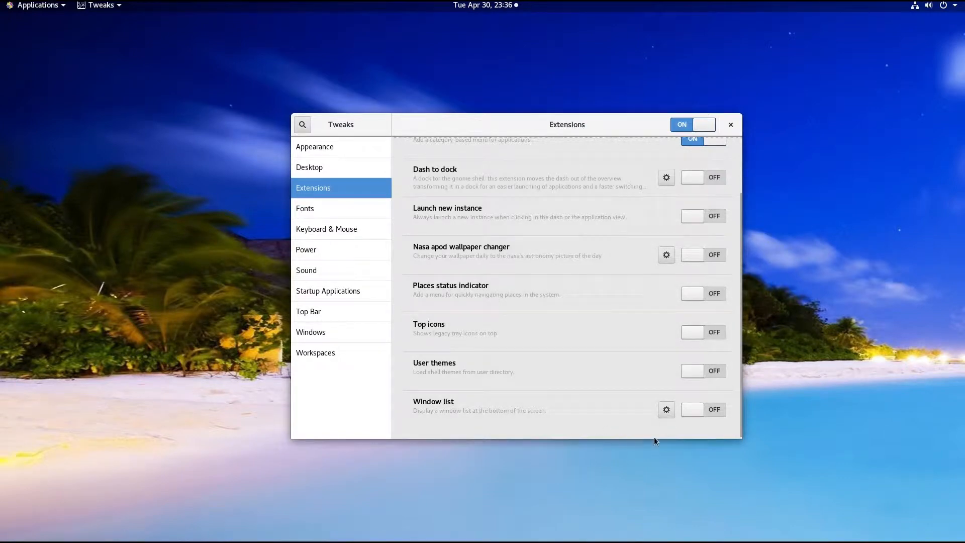
mouse_move(721, 464)
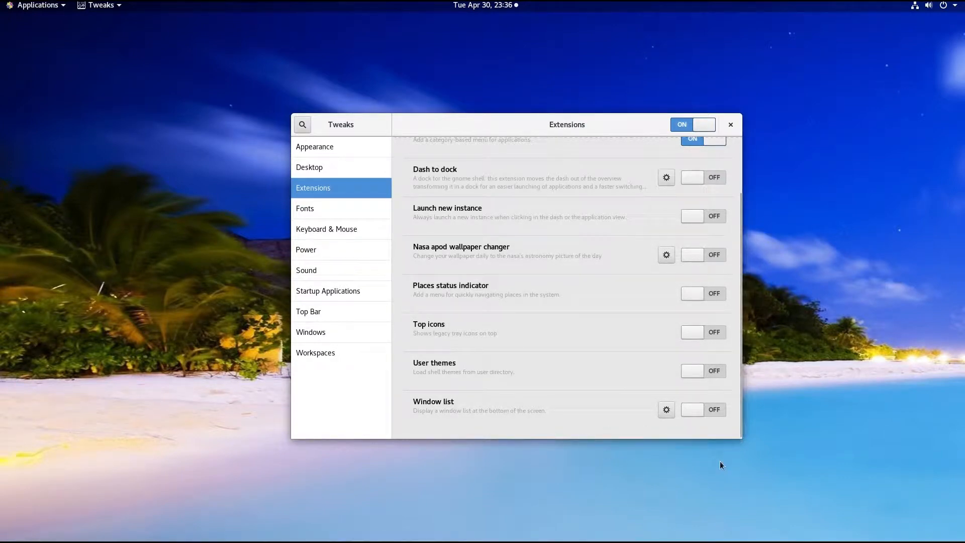
mouse_move(589, 448)
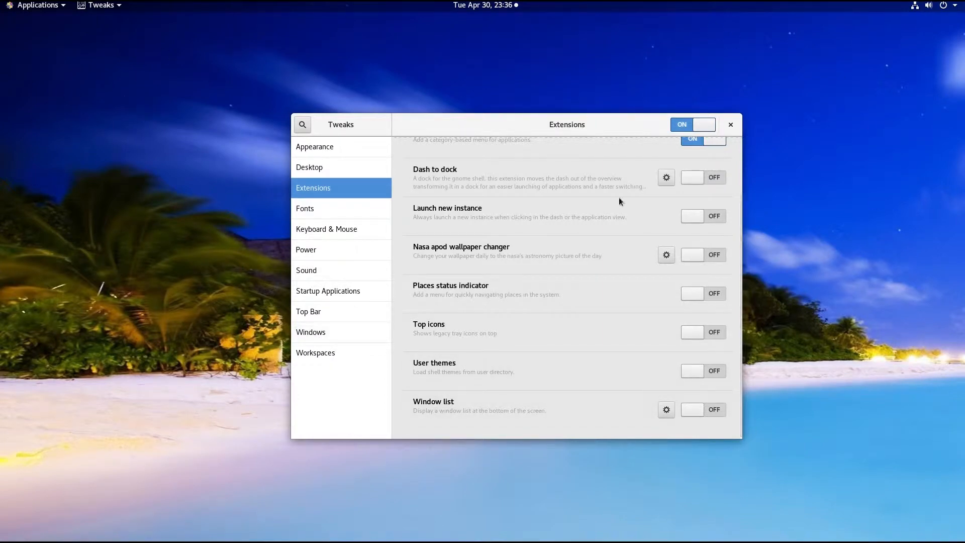
mouse_move(673, 85)
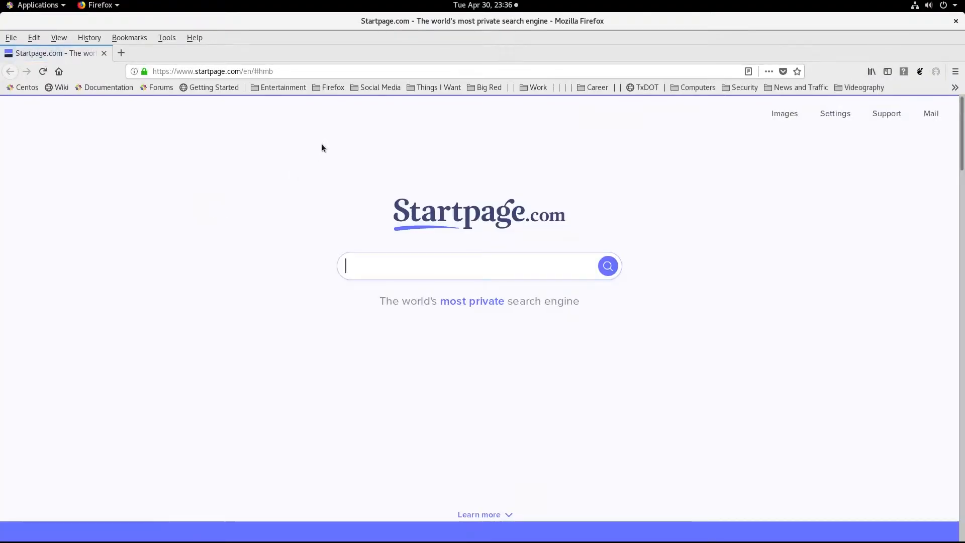
Load extensions.gnome.org in Firefox and highlight the native host connector warning banner.
left_click(290, 70)
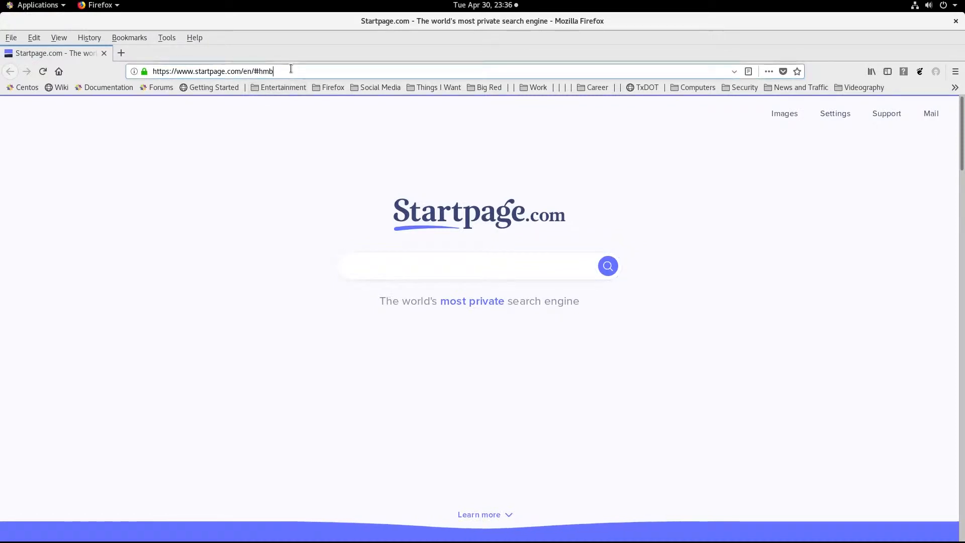
type("https://www.start")
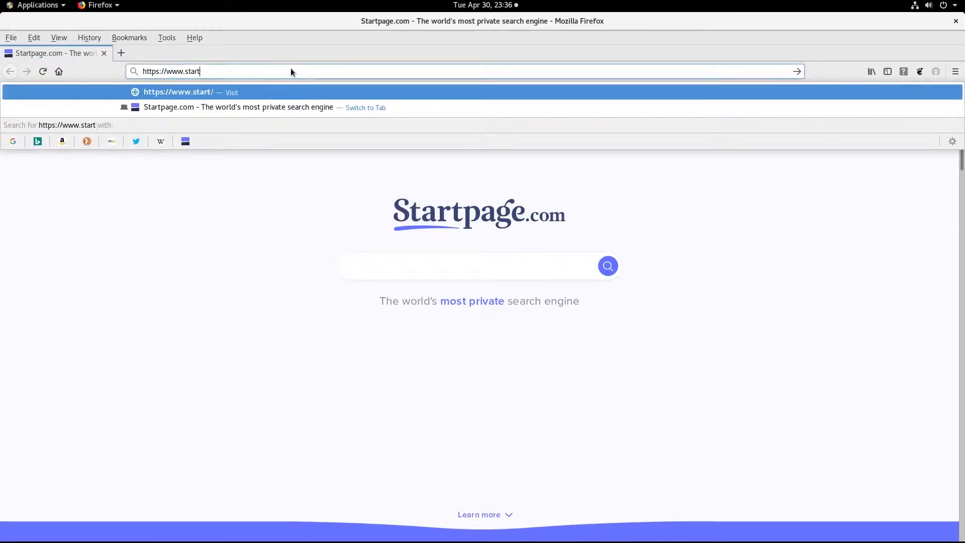
type("ebay.com")
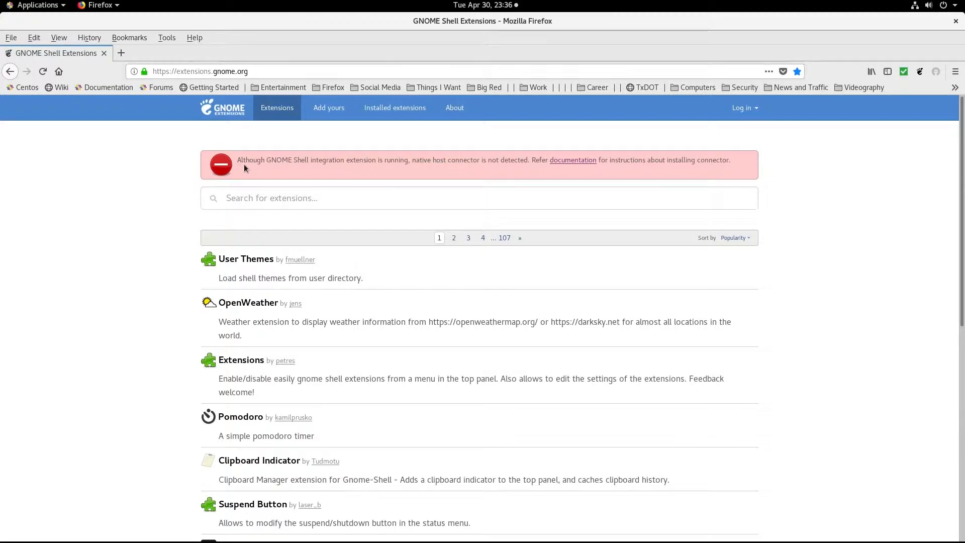
left_click_drag(243, 160, 403, 160)
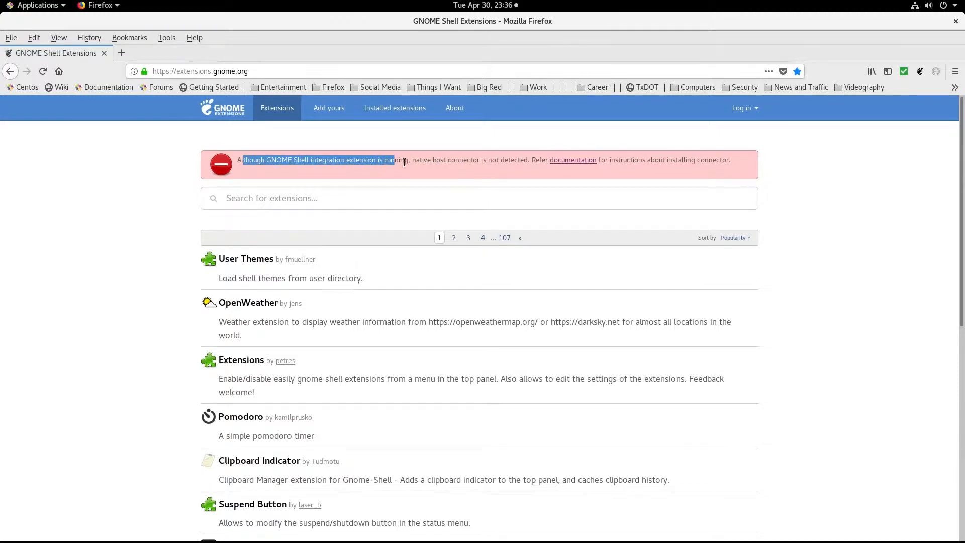
left_click_drag(394, 160, 732, 160)
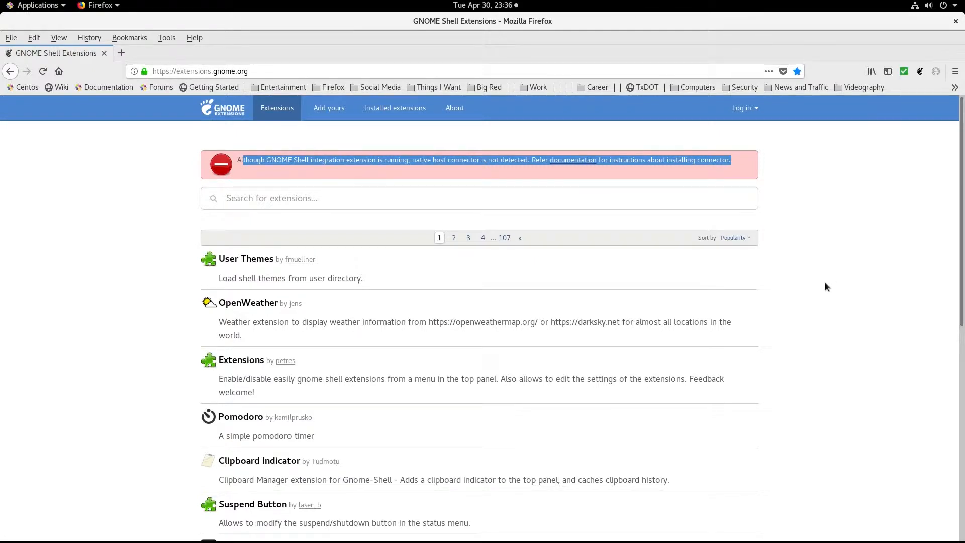
mouse_move(846, 261)
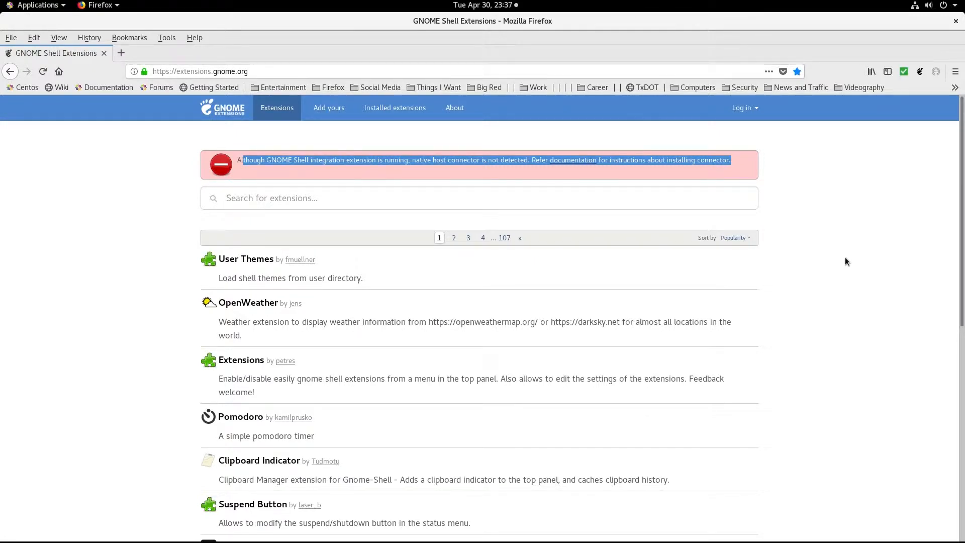
mouse_move(853, 260)
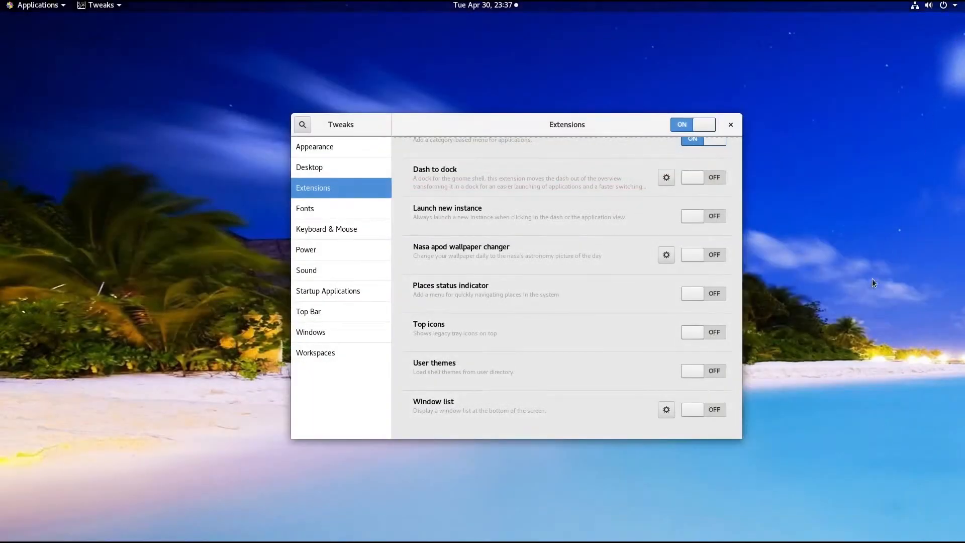
Enable the Window list extension so a window bar shows at the bottom.
left_click(702, 409)
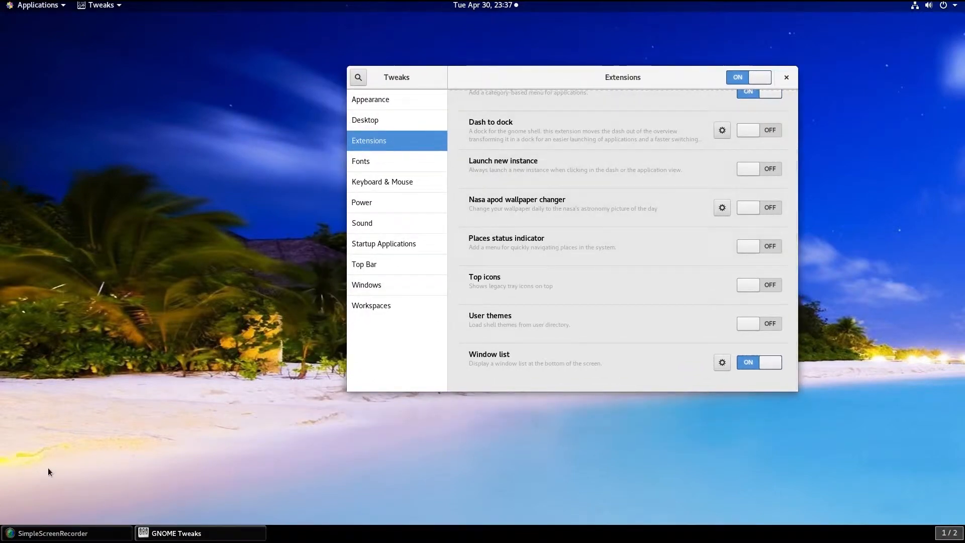
mouse_move(720, 537)
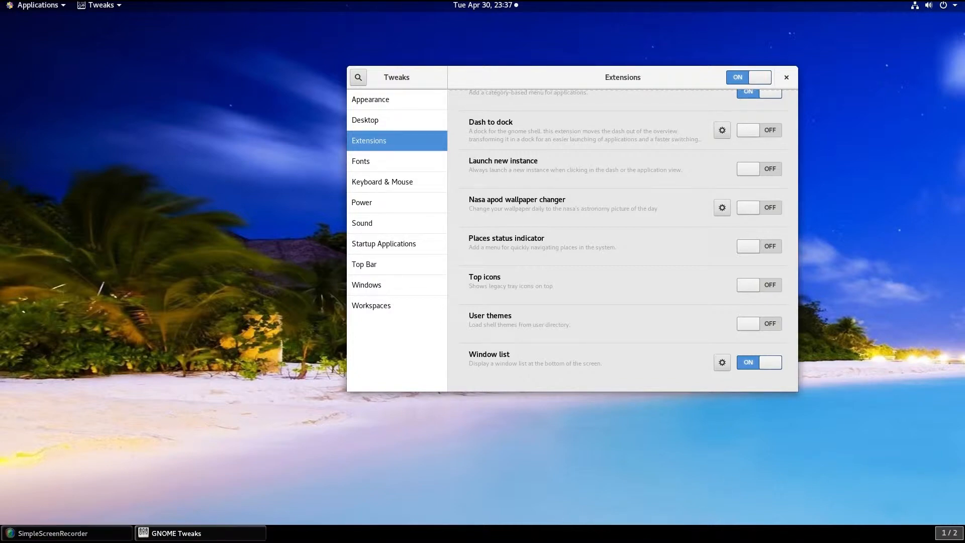
mouse_move(3, 516)
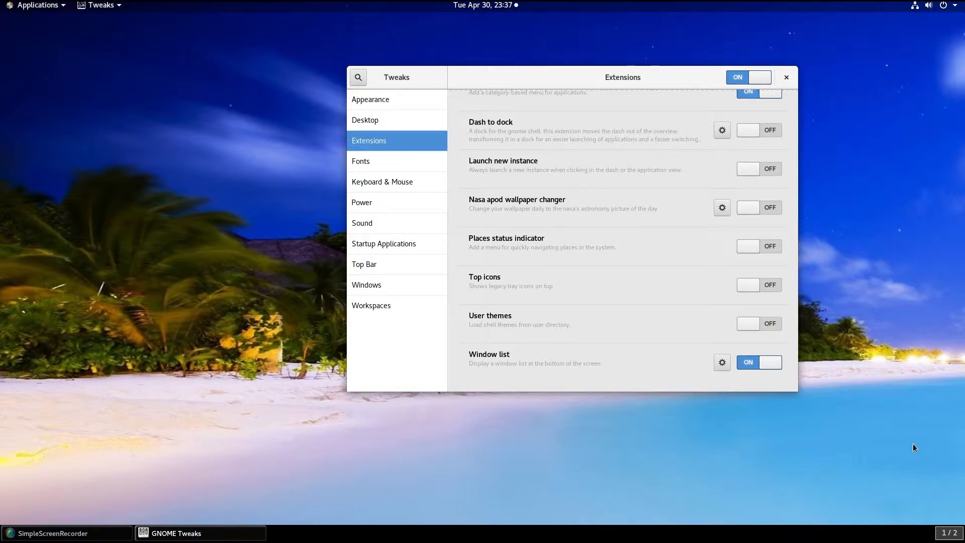
mouse_move(892, 476)
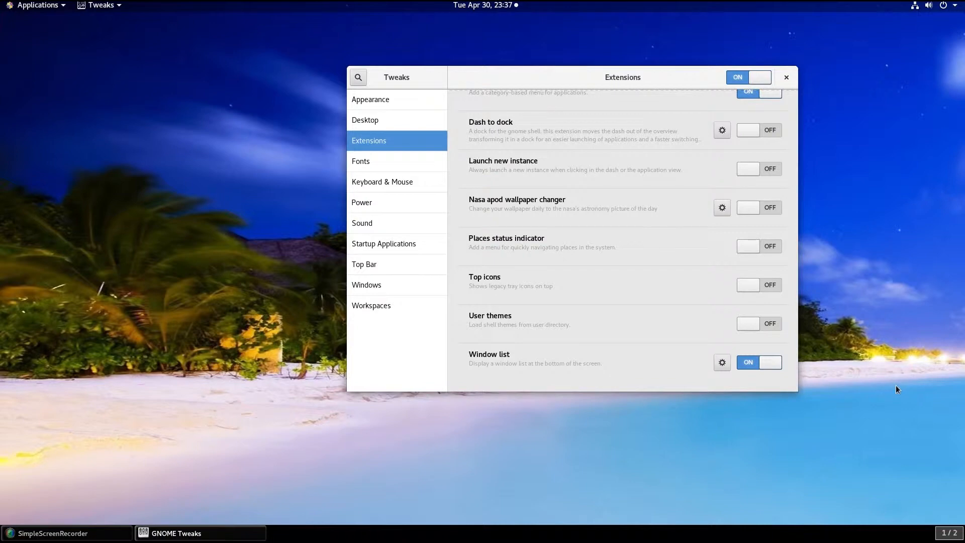
mouse_move(369, 100)
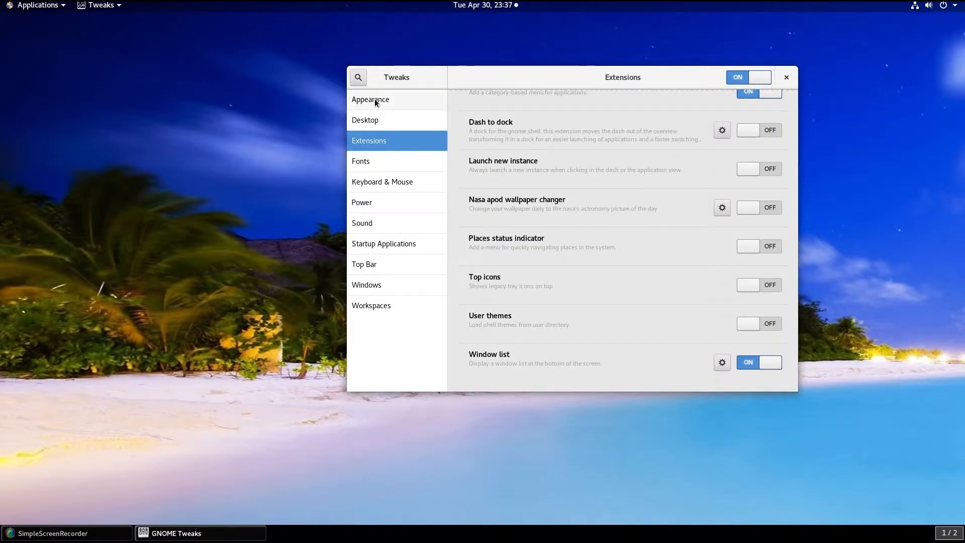
Re-enable the Dash to dock extension from the Extensions page so the dock returns.
left_click(370, 99)
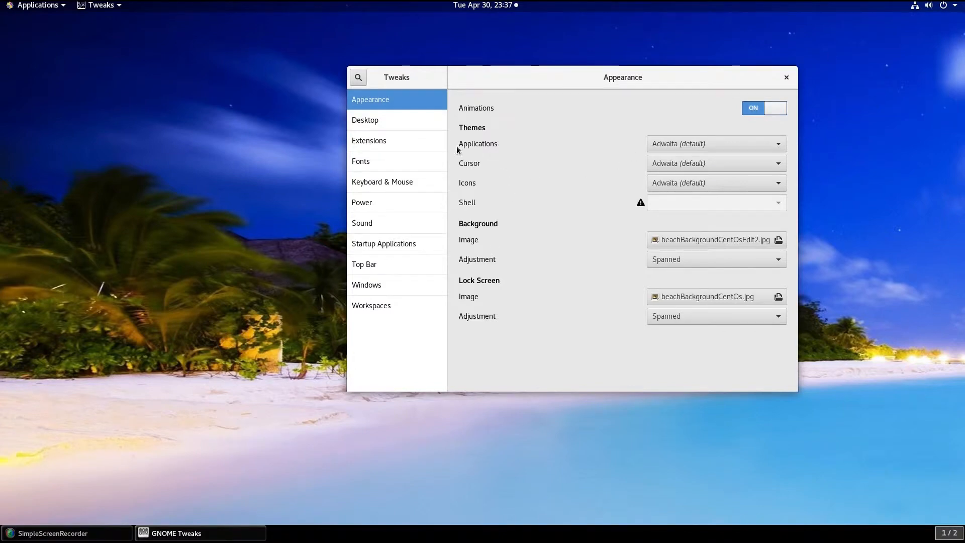
mouse_move(388, 289)
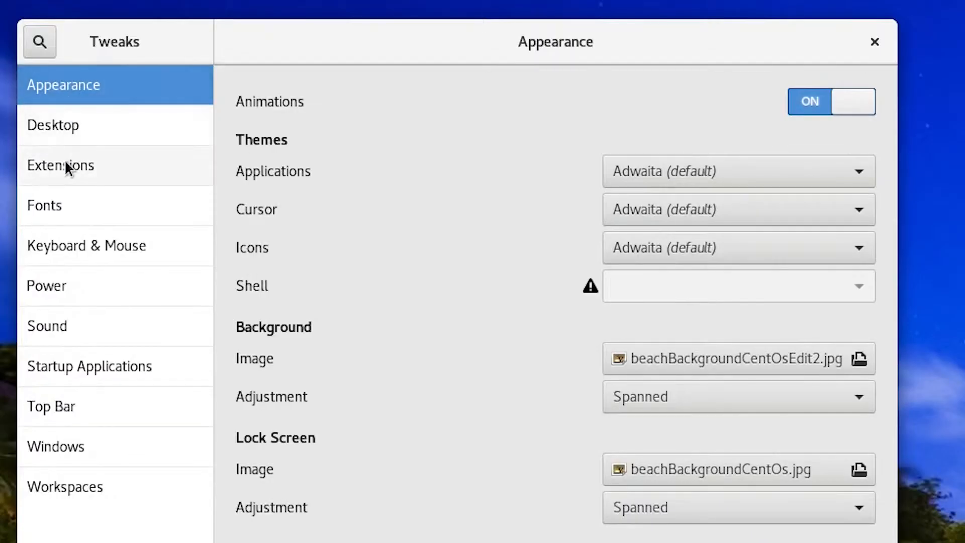
left_click(61, 165)
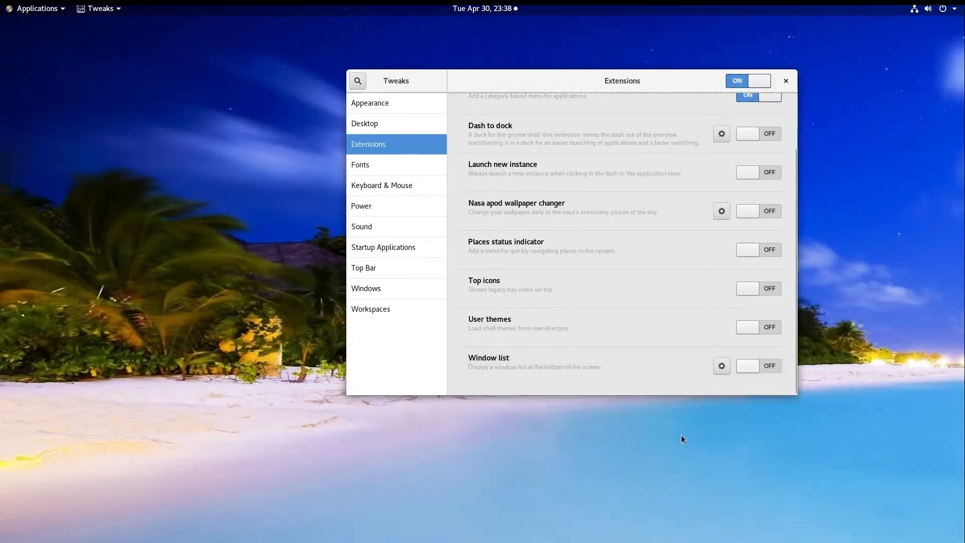
mouse_move(496, 481)
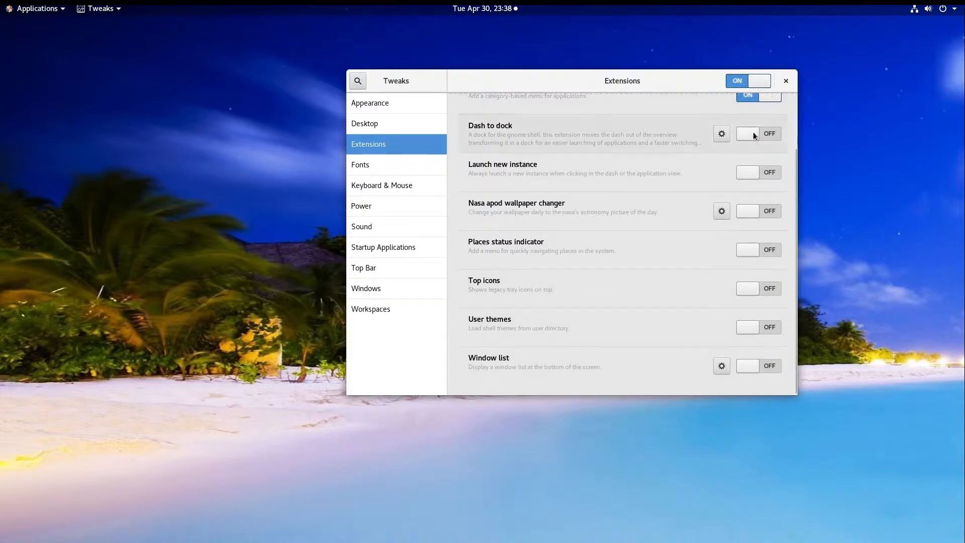
left_click(747, 134)
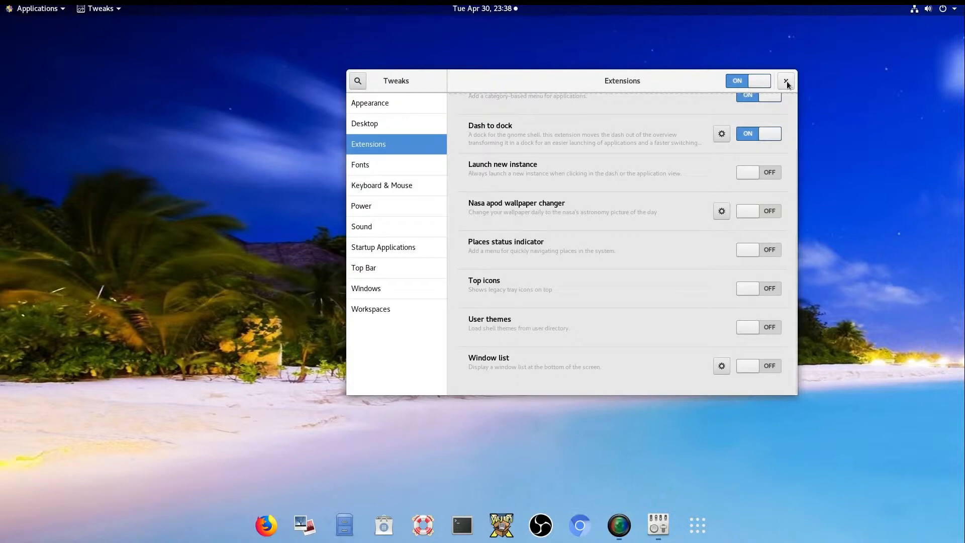
mouse_move(793, 85)
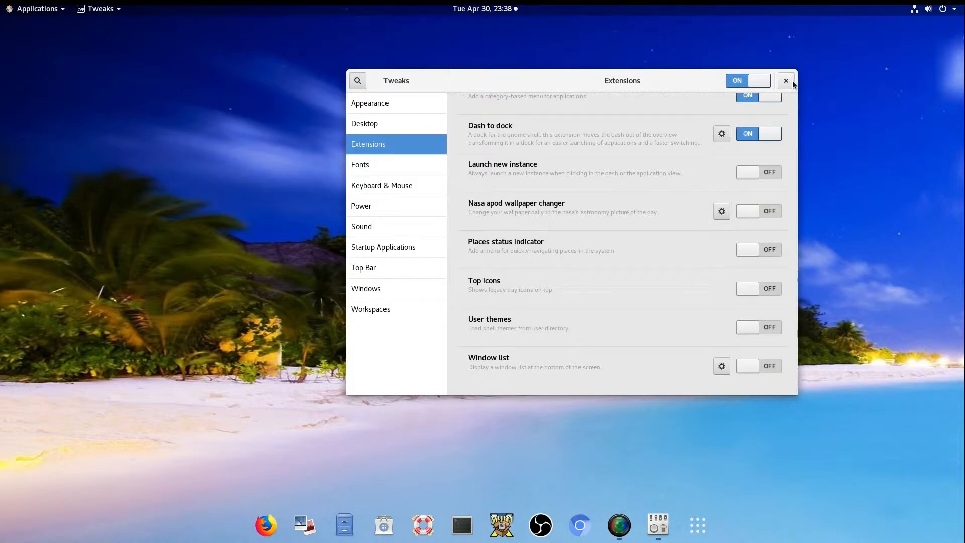
Close Tweaks, launch Yum Extender with admin authentication and search all packages for 'gnome extension'.
left_click(785, 80)
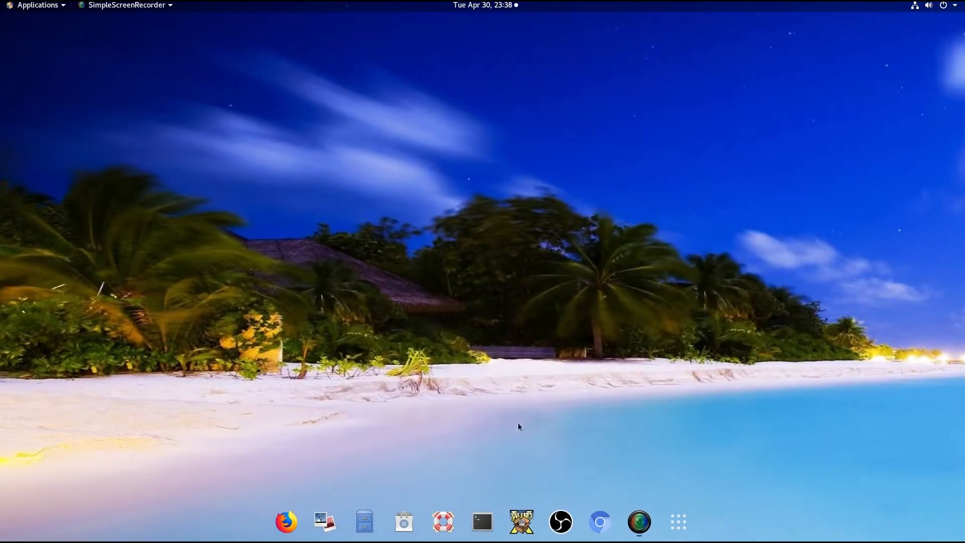
mouse_move(520, 522)
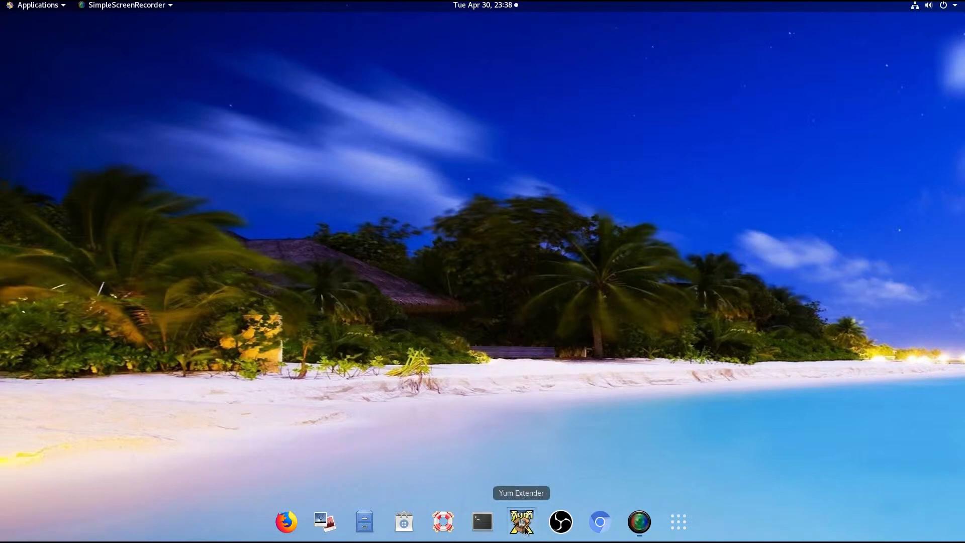
left_click(519, 522)
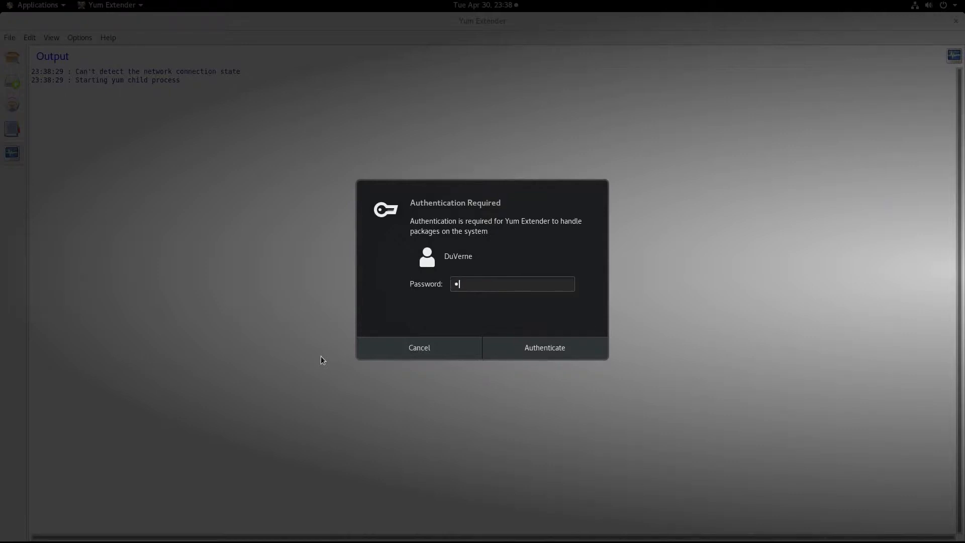
left_click(544, 347)
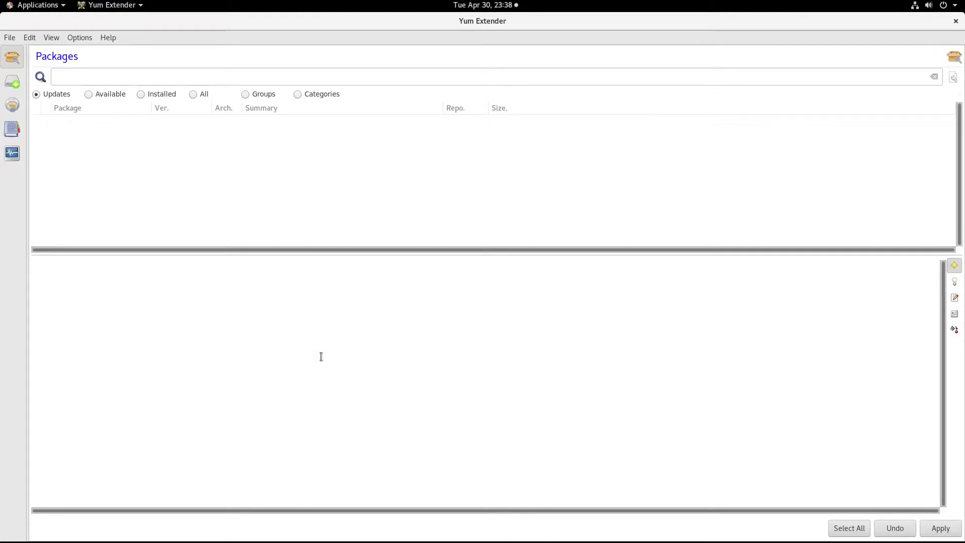
mouse_move(501, 43)
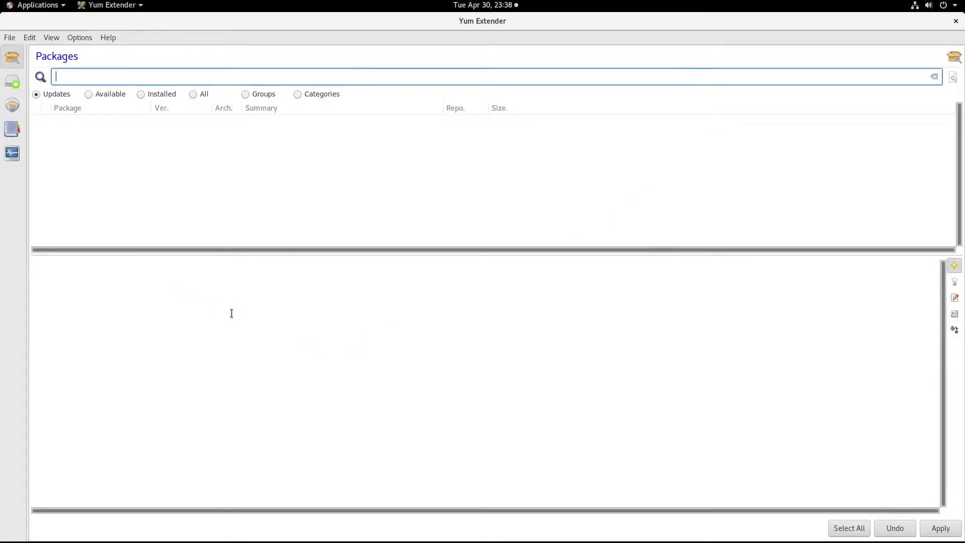
type("gnome extension")
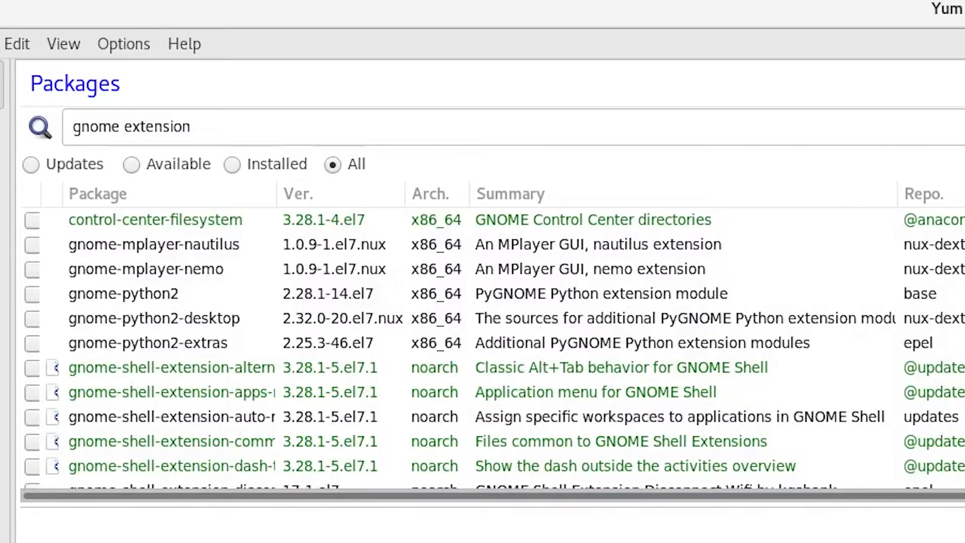
scroll("down", 3)
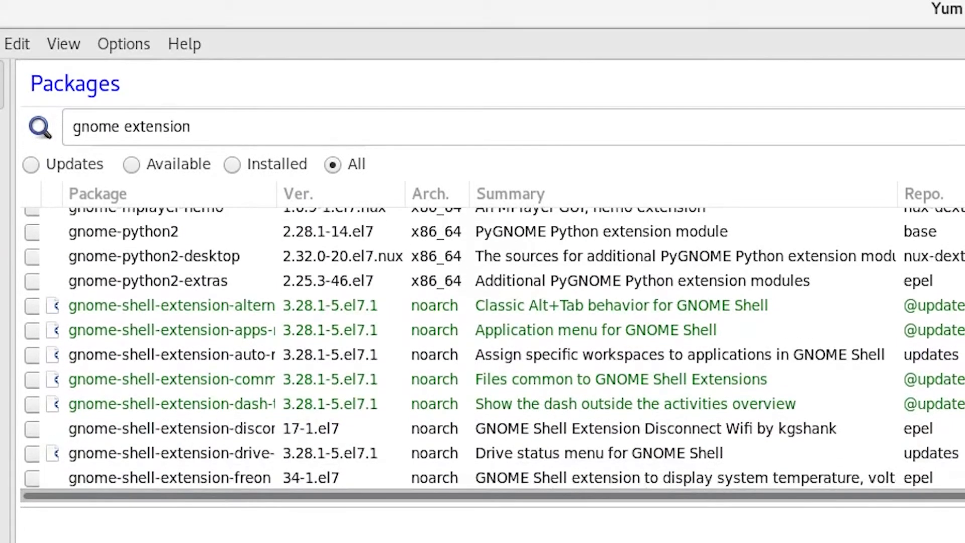
mouse_move(418, 415)
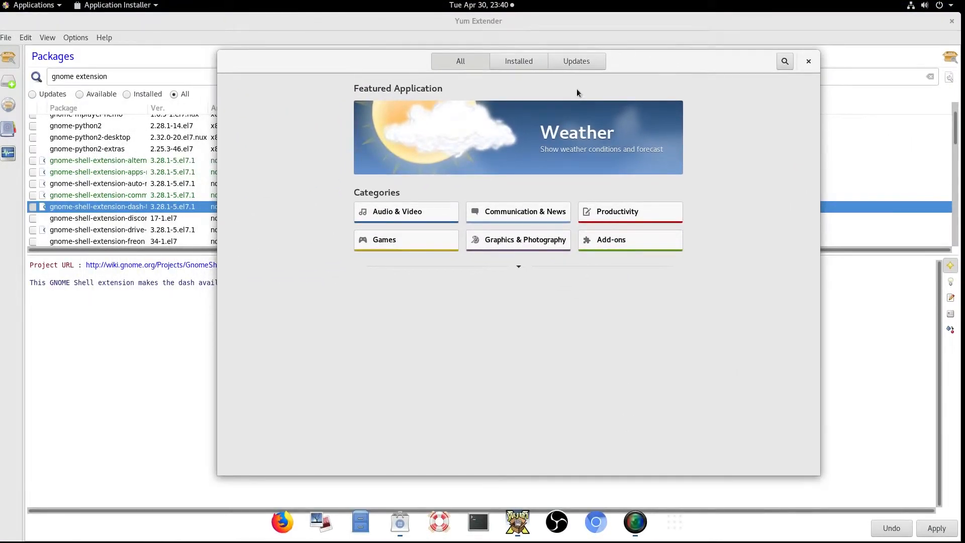
mouse_move(479, 232)
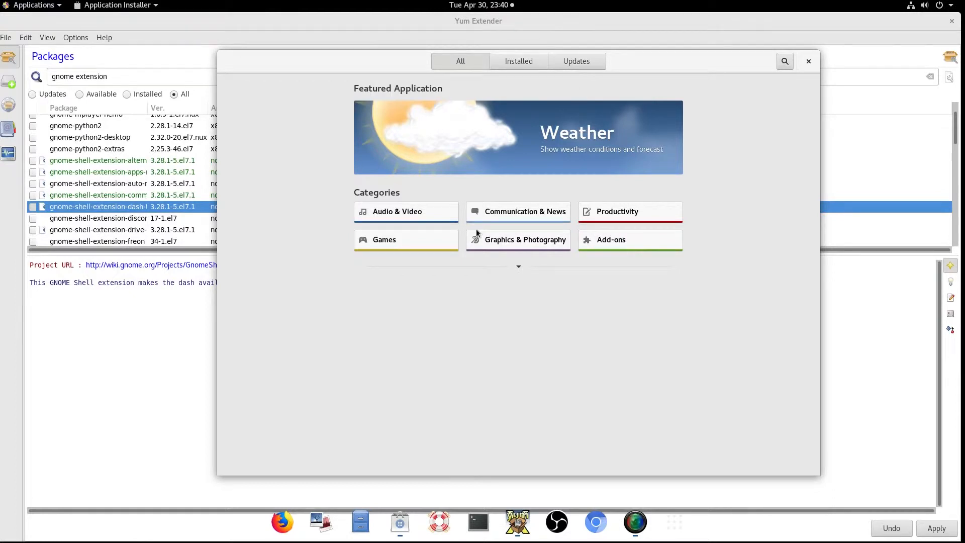
Bring up the dock icon's context menu to close the Yum Extender window.
right_click(399, 522)
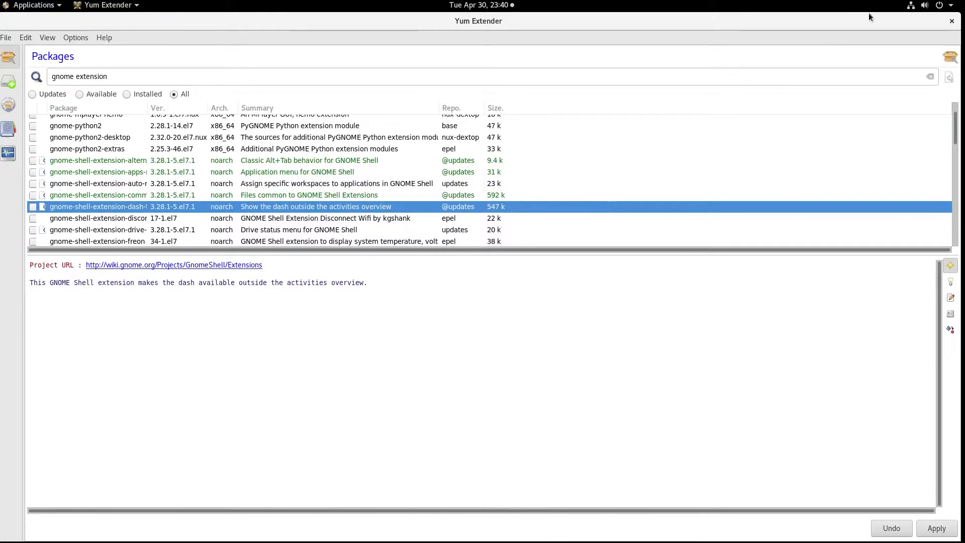
mouse_move(952, 21)
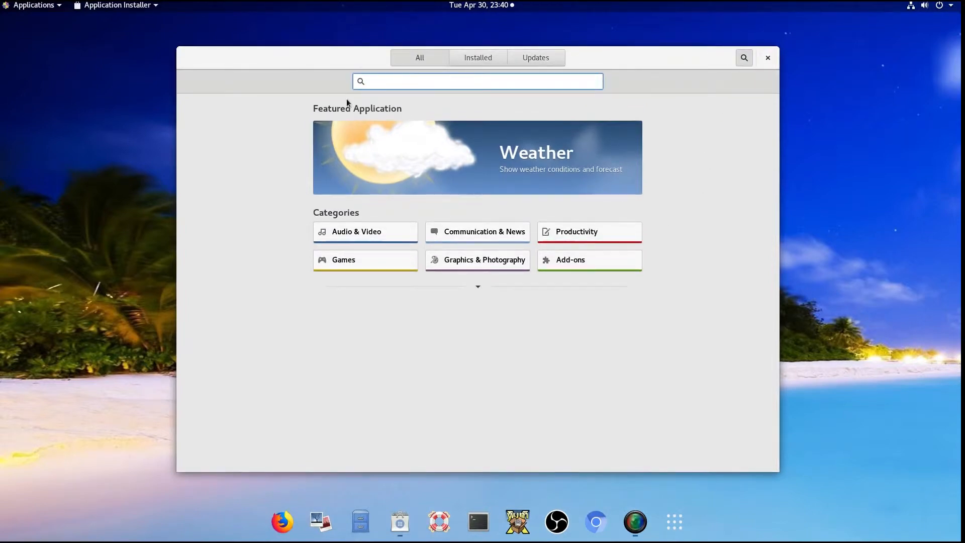
Search GNOME Software for 'gnome extension' and browse down to Analog Neon Clock.
left_click(477, 80)
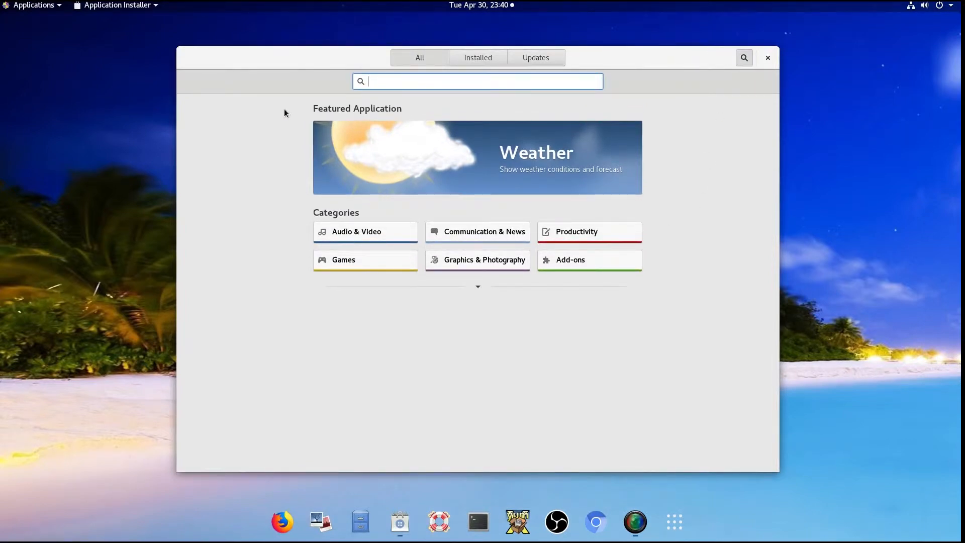
type("gnome extension")
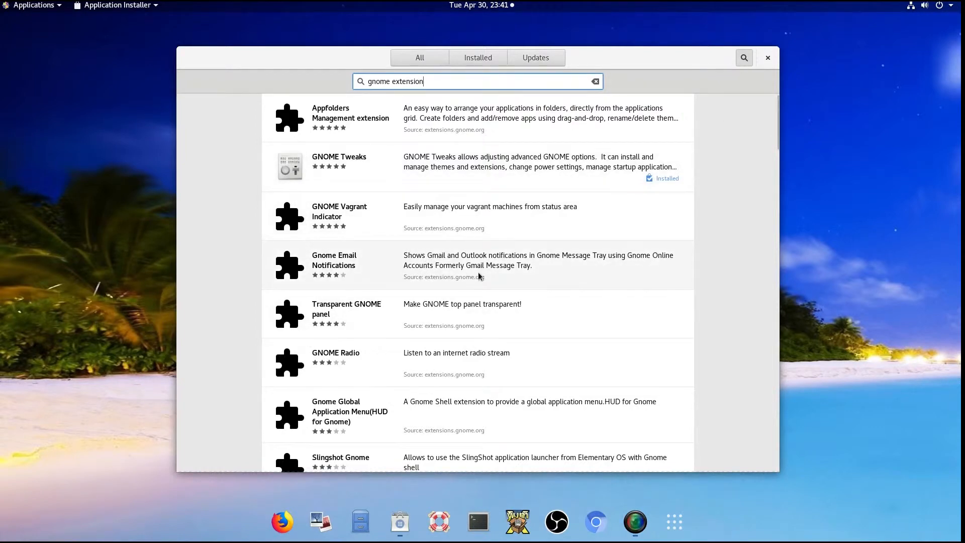
mouse_move(373, 260)
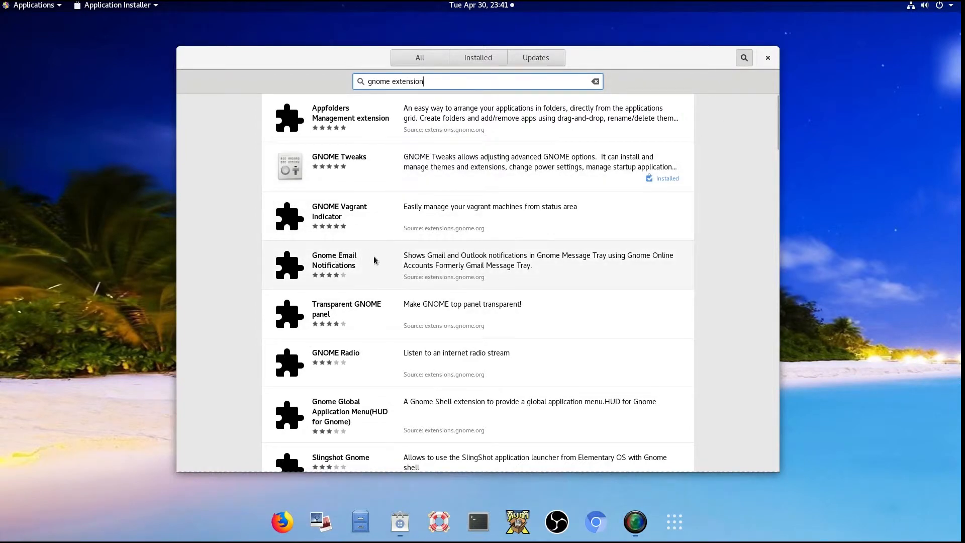
mouse_move(383, 320)
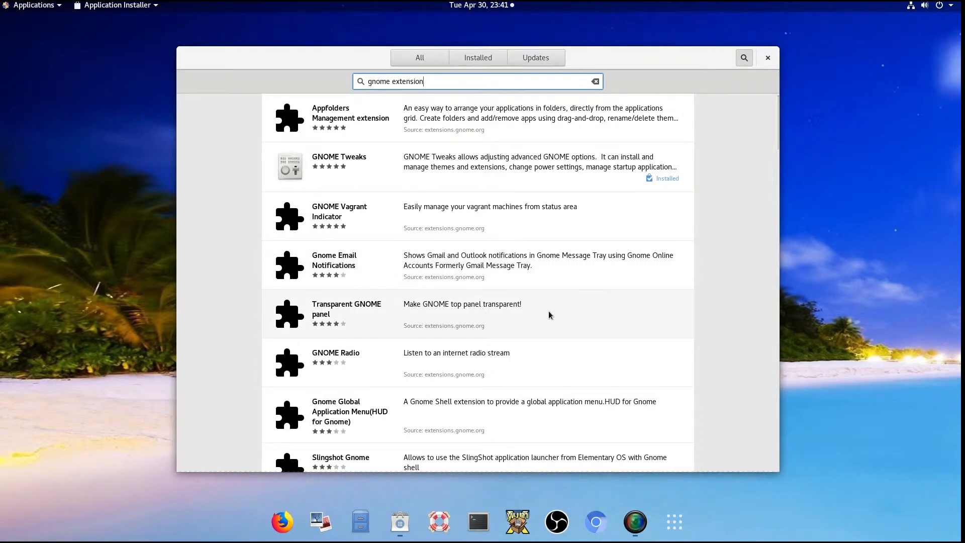
scroll("down", 3)
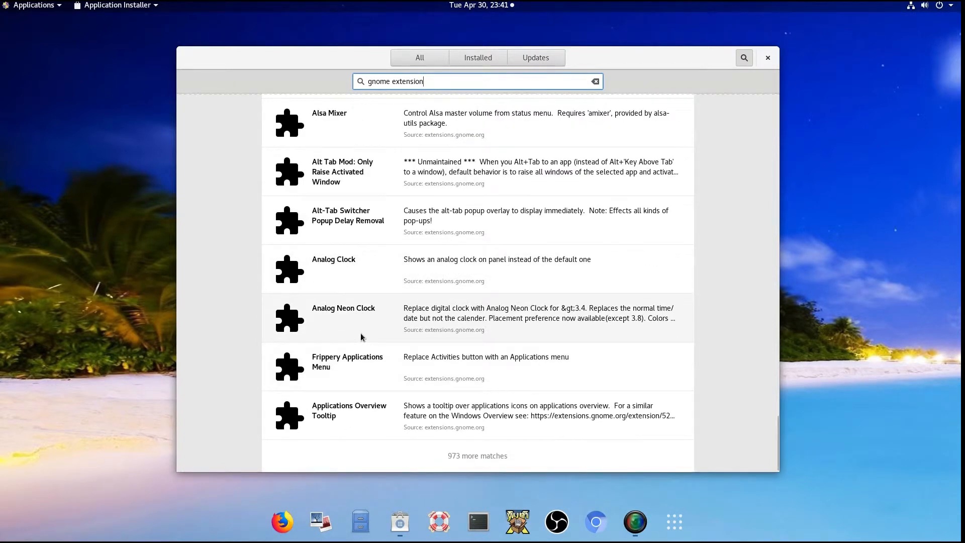
Install the Analog Neon Clock extension, confirming the download, then close Software.
left_click(343, 307)
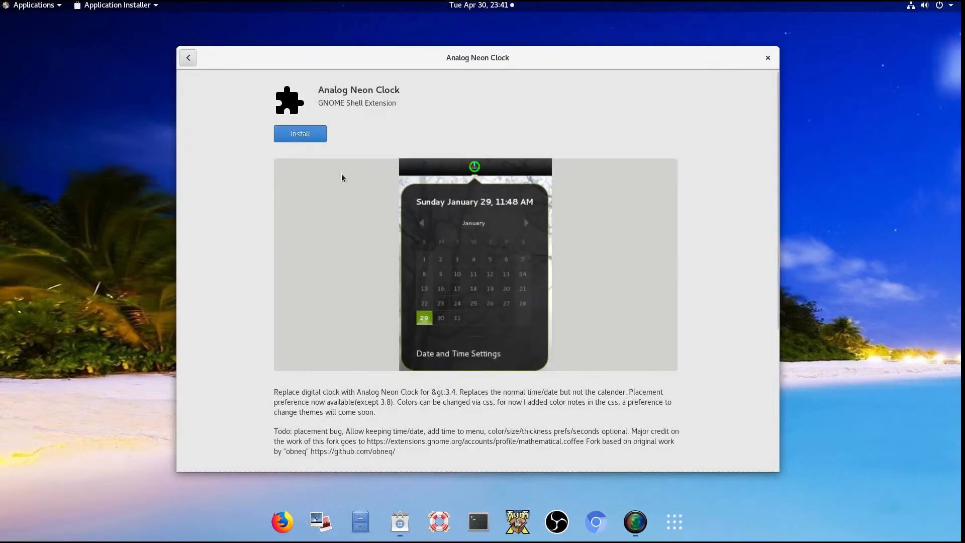
left_click(299, 134)
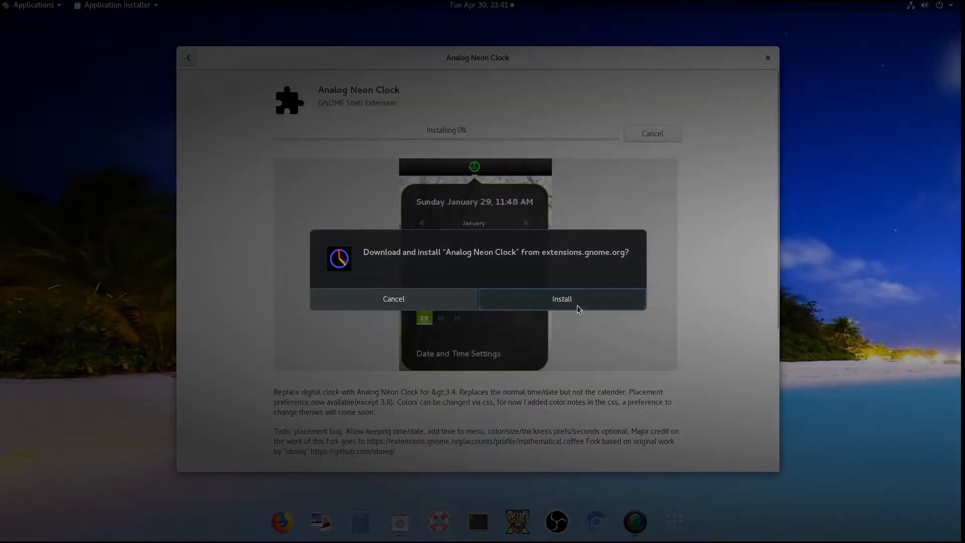
left_click(560, 298)
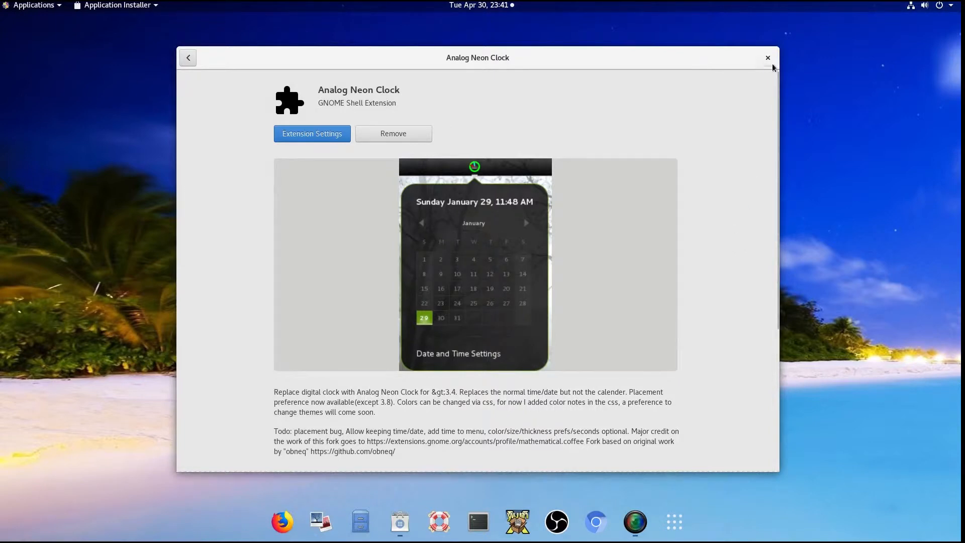
left_click(767, 57)
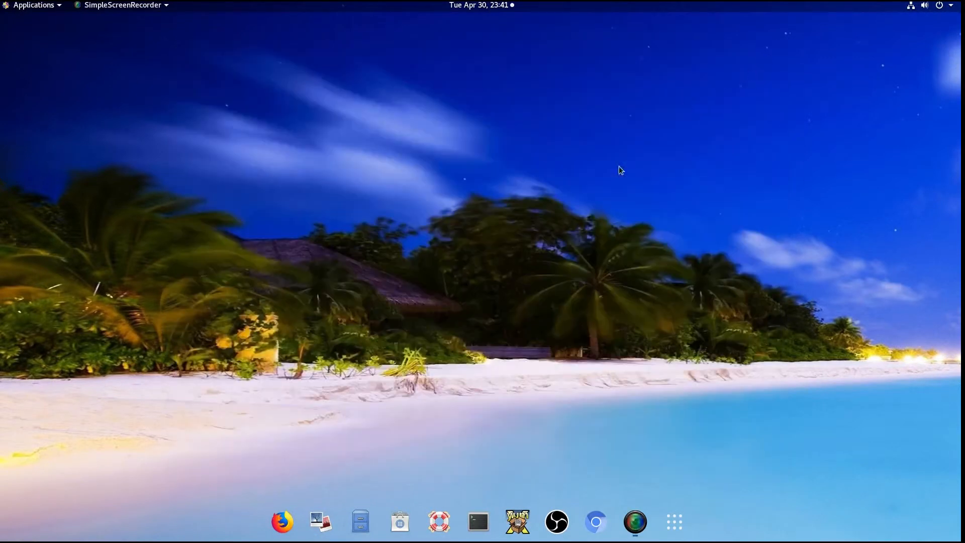
mouse_move(634, 452)
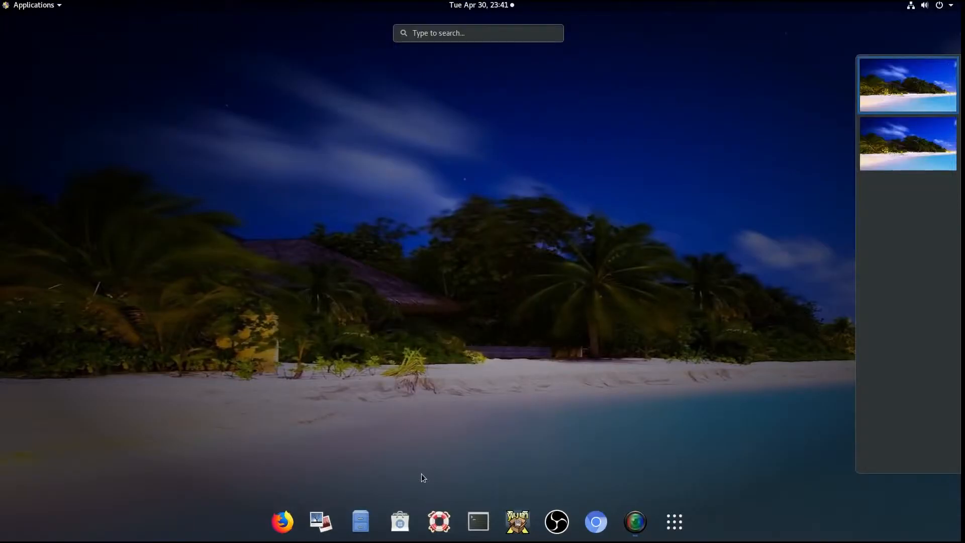
Launch Tweaks, pin it via Add to Favorites, and show its Extensions list.
type("tw")
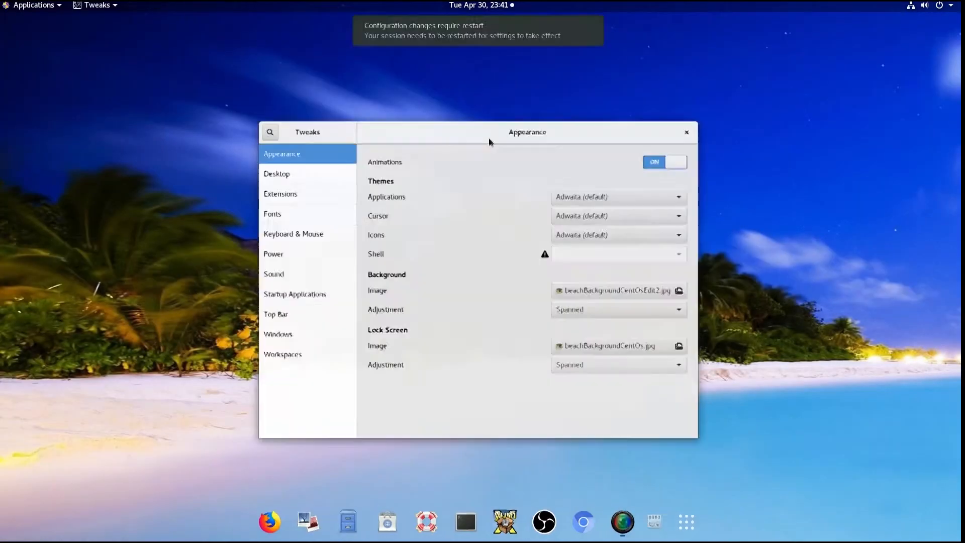
right_click(654, 522)
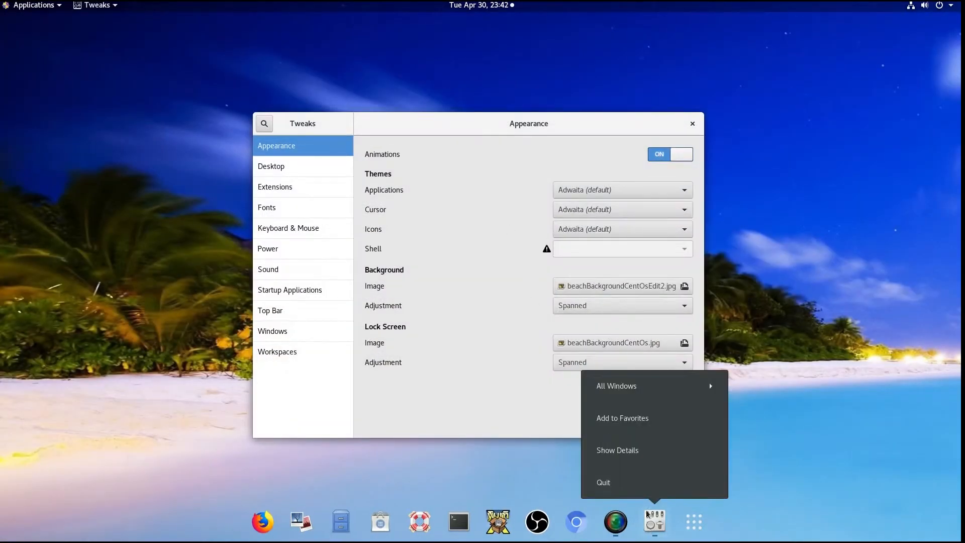
left_click(621, 417)
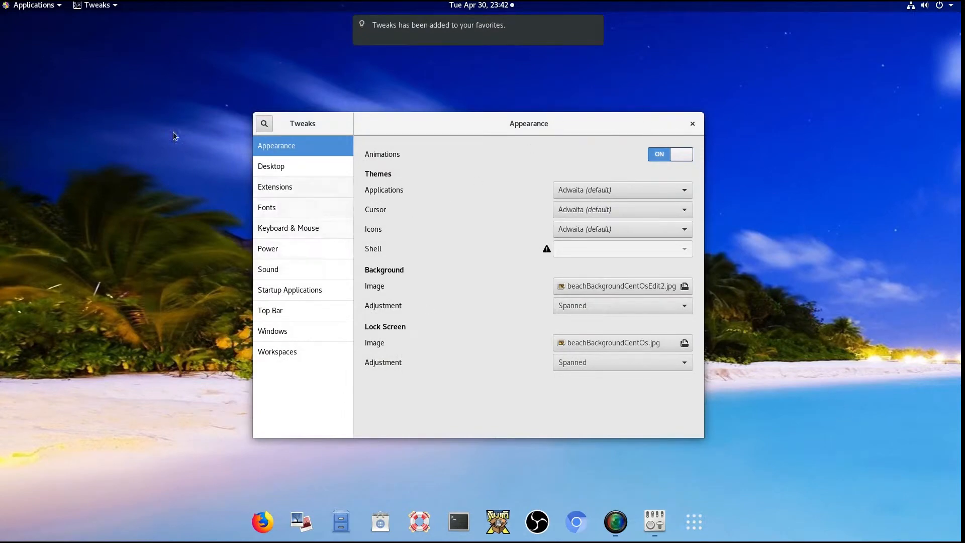
left_click(274, 187)
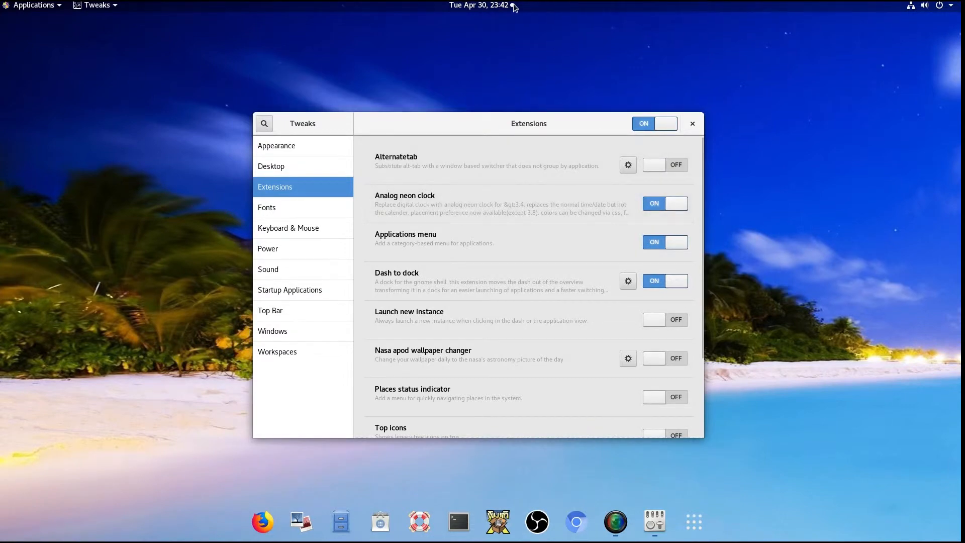
mouse_move(655, 222)
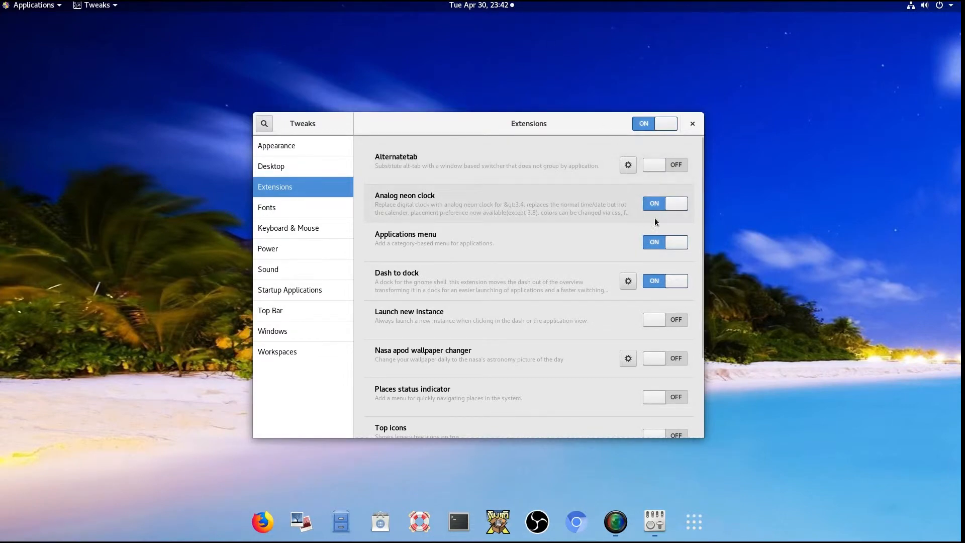
Toggle Analog neon clock off and back on, then peek at the top-bar calendar panel.
left_click(664, 203)
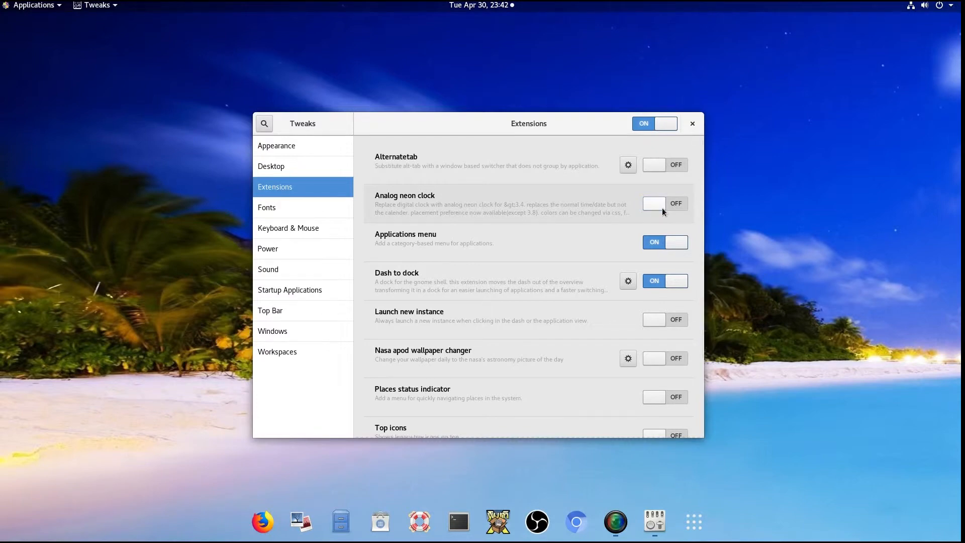
left_click(665, 203)
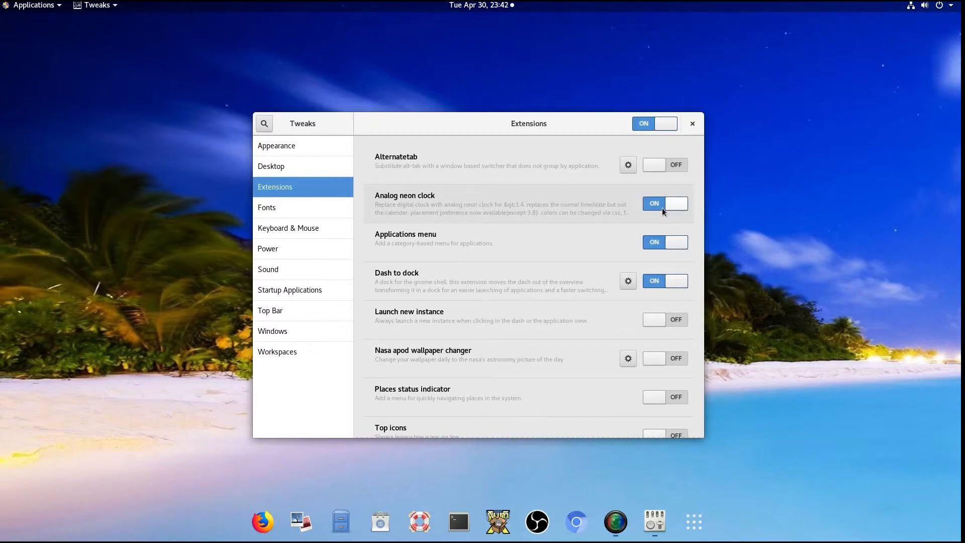
left_click(480, 5)
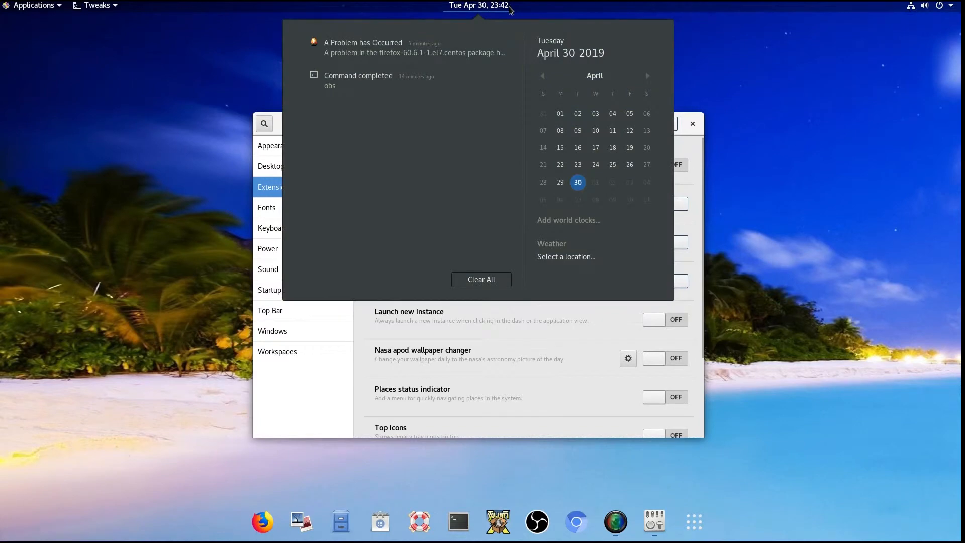
left_click(478, 5)
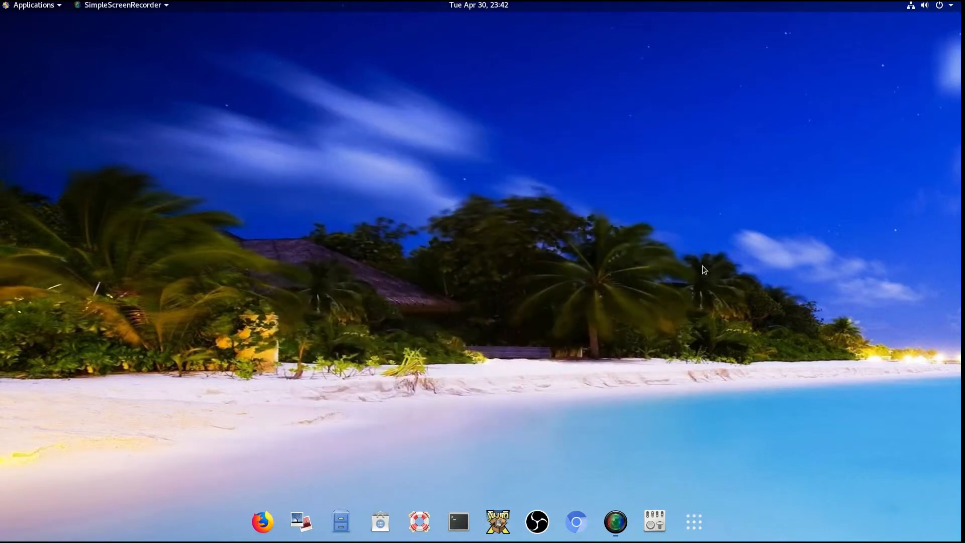
mouse_move(653, 527)
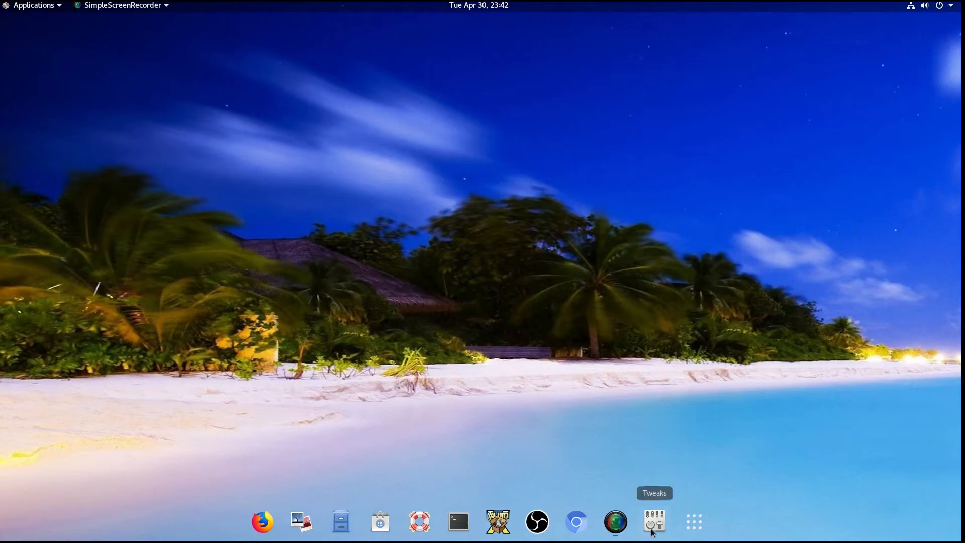
left_click(654, 522)
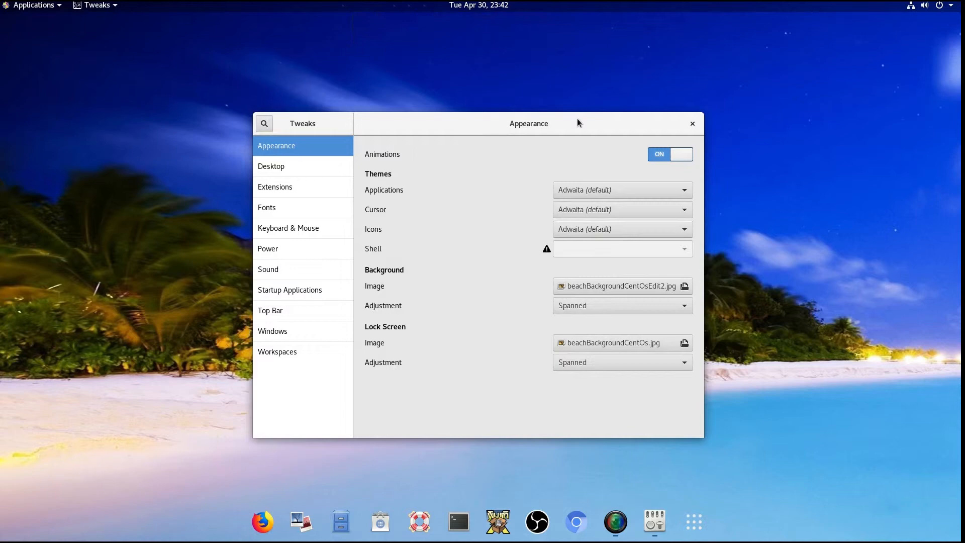
mouse_move(581, 127)
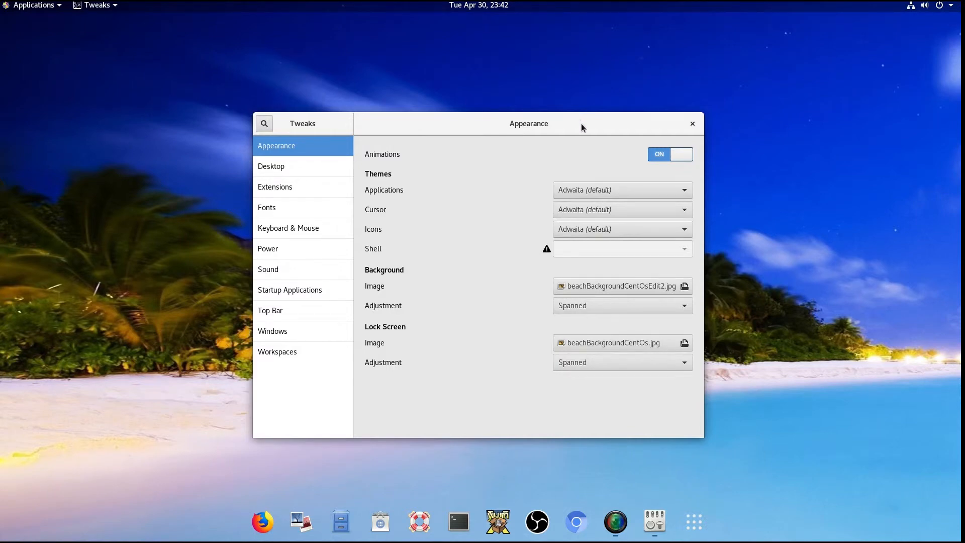
left_click(274, 187)
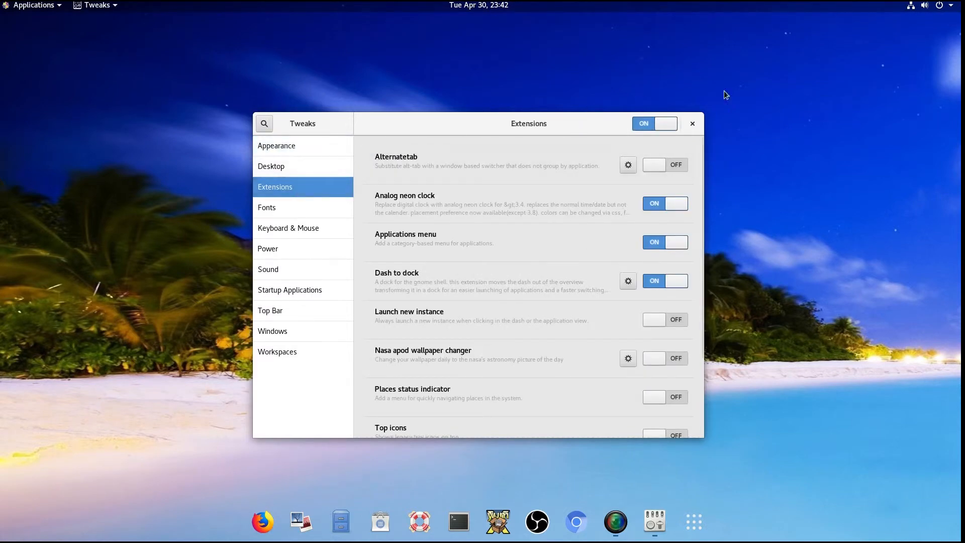
mouse_move(664, 369)
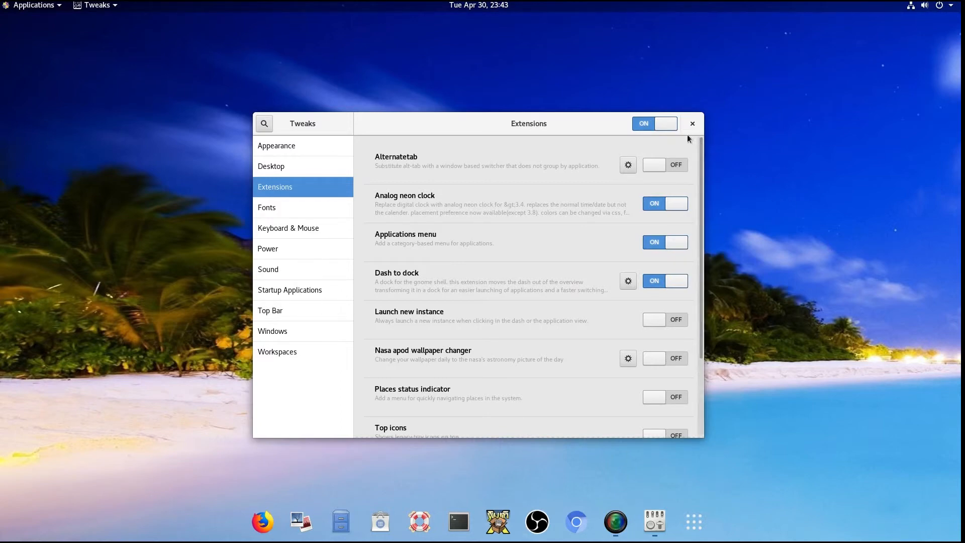
mouse_move(661, 88)
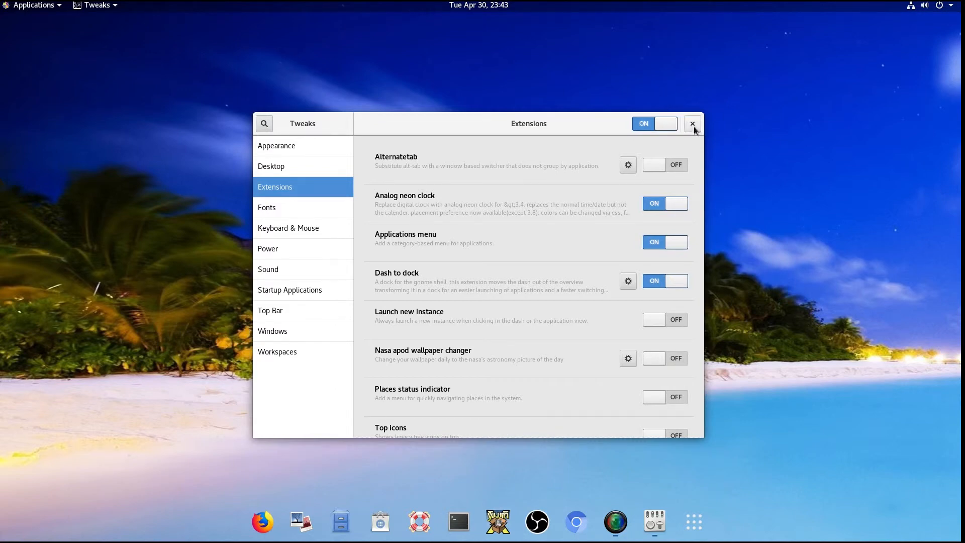
left_click(692, 124)
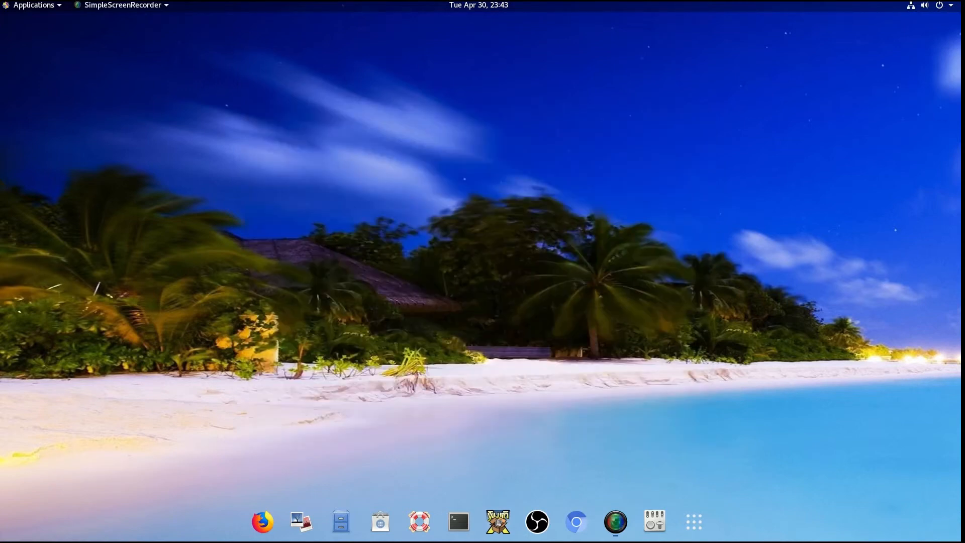
mouse_move(604, 454)
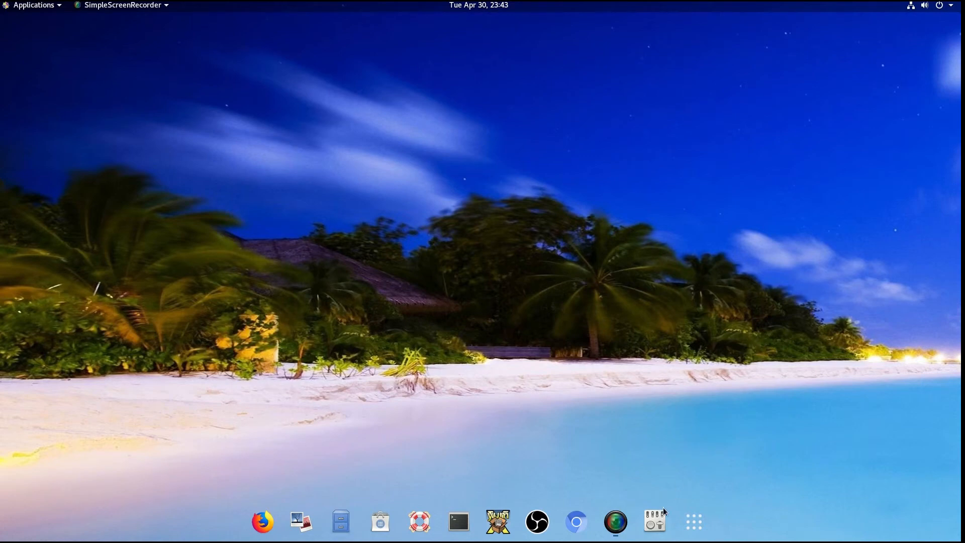
Reopen Tweaks on Extensions, switch Window list on briefly, then leave it off again.
left_click(655, 521)
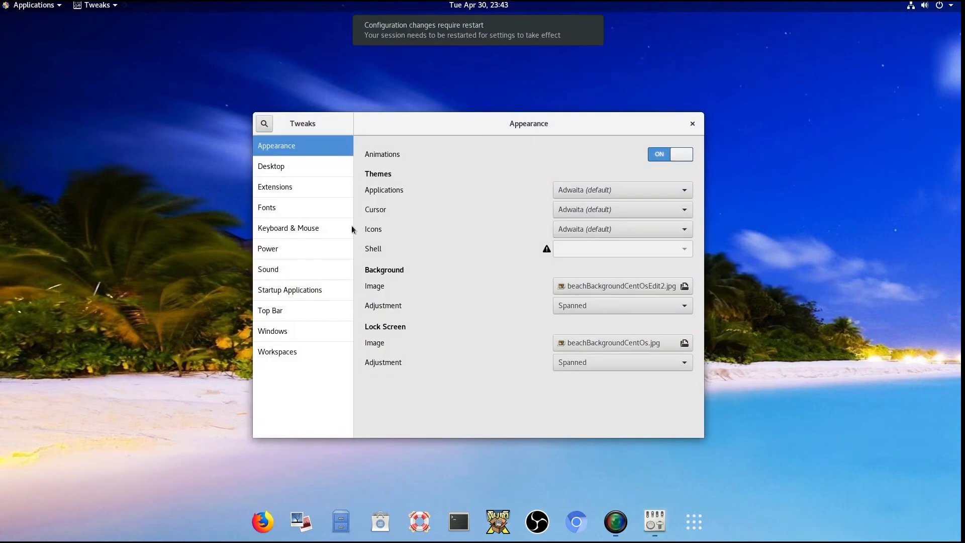
left_click(275, 187)
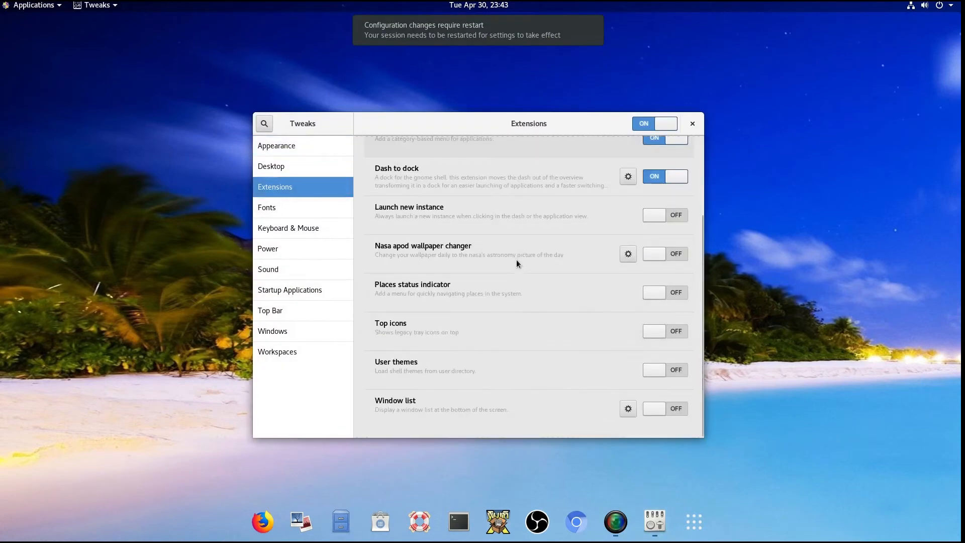
left_click(665, 408)
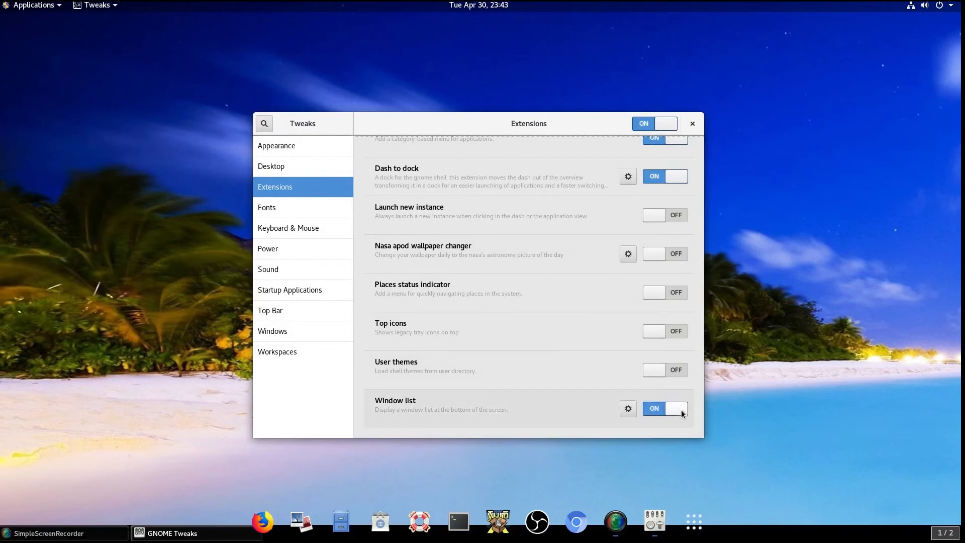
left_click(665, 408)
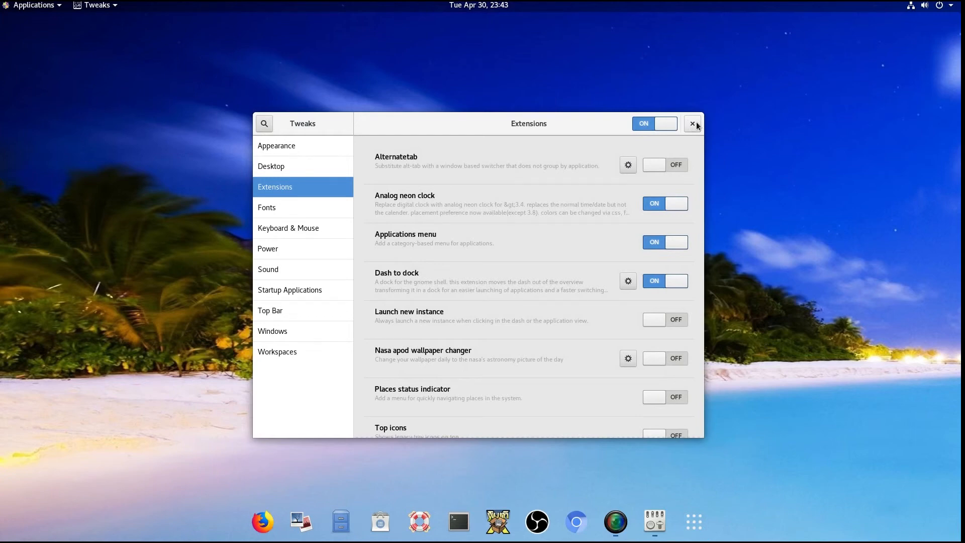
mouse_move(497, 522)
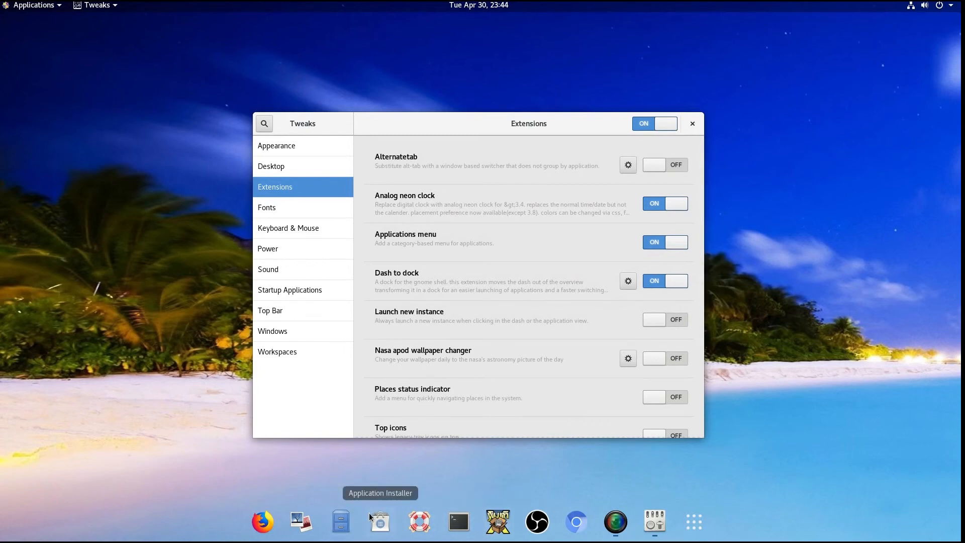
mouse_move(379, 528)
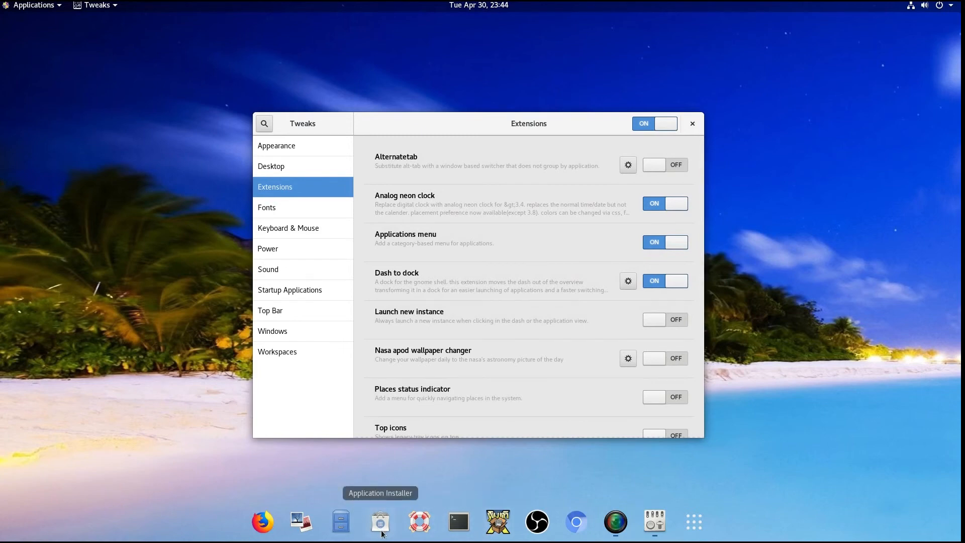
mouse_move(373, 526)
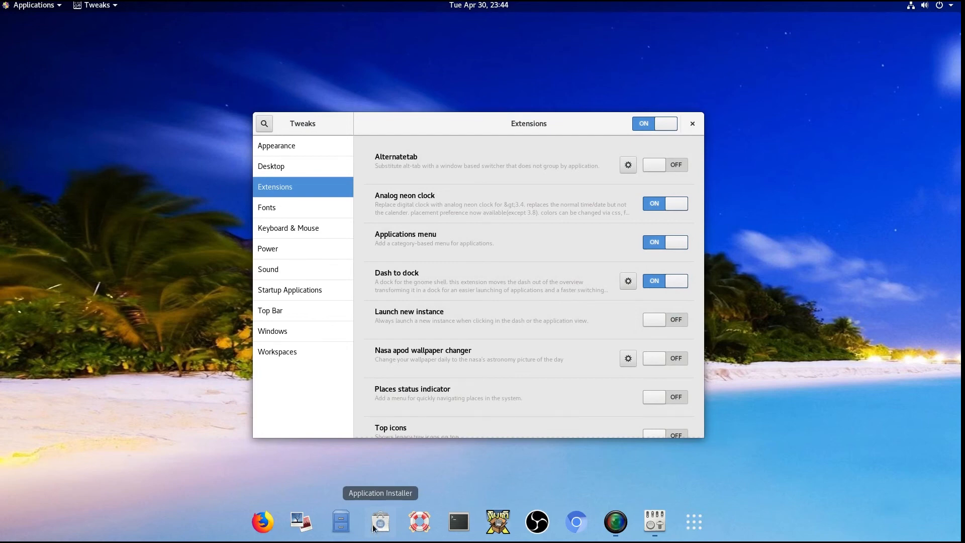
mouse_move(791, 496)
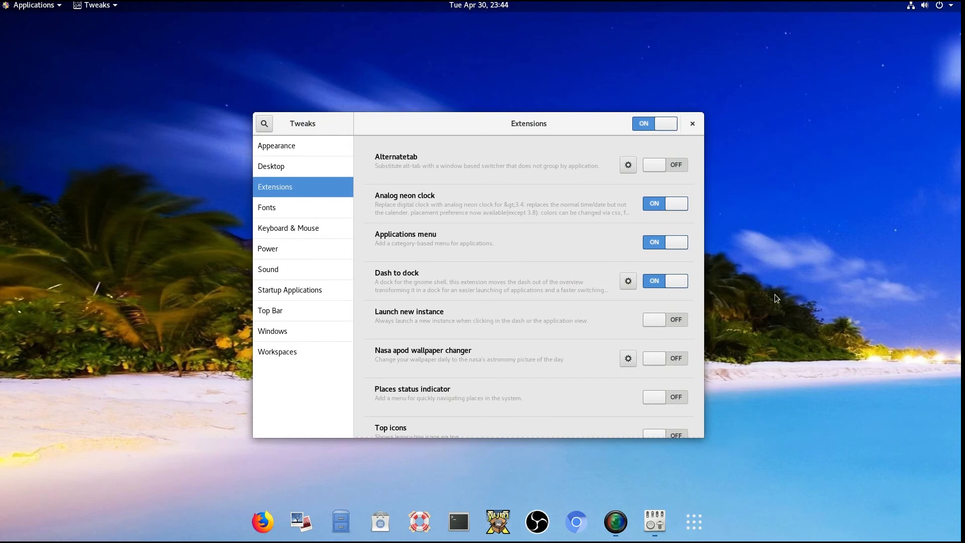
mouse_move(708, 105)
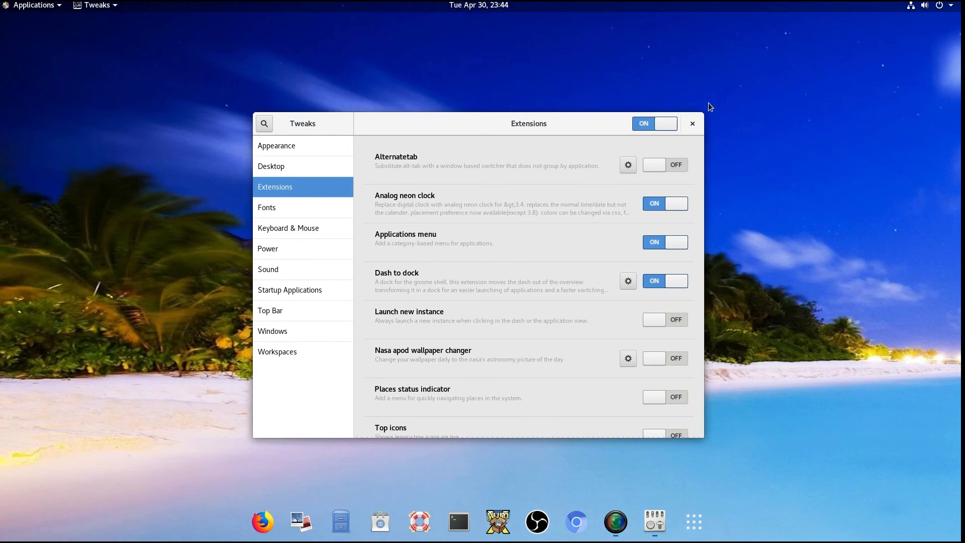